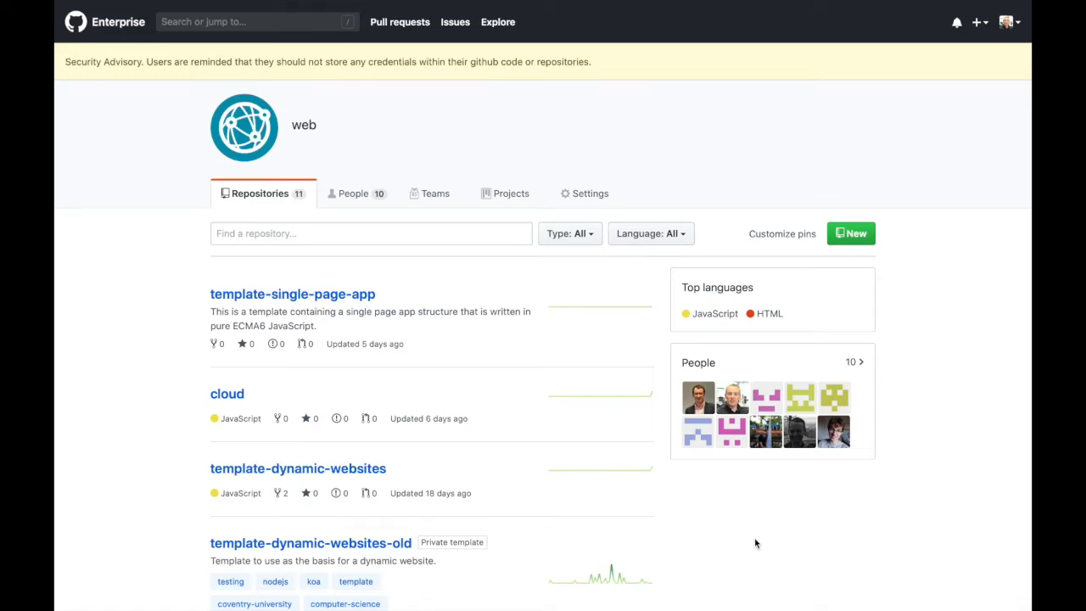
pyautogui.moveTo(665, 550)
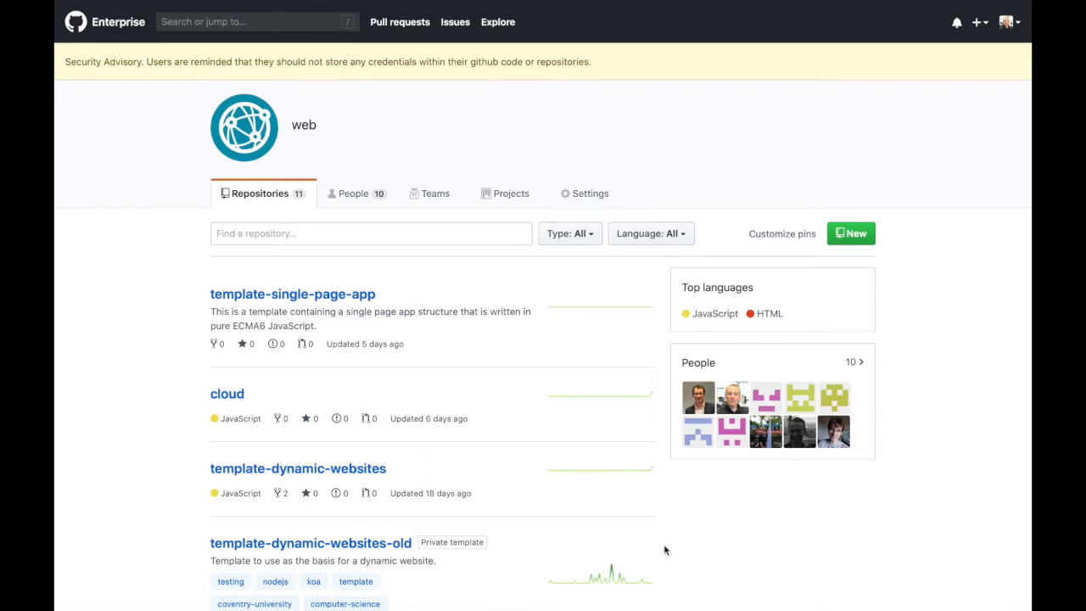
pyautogui.moveTo(709, 516)
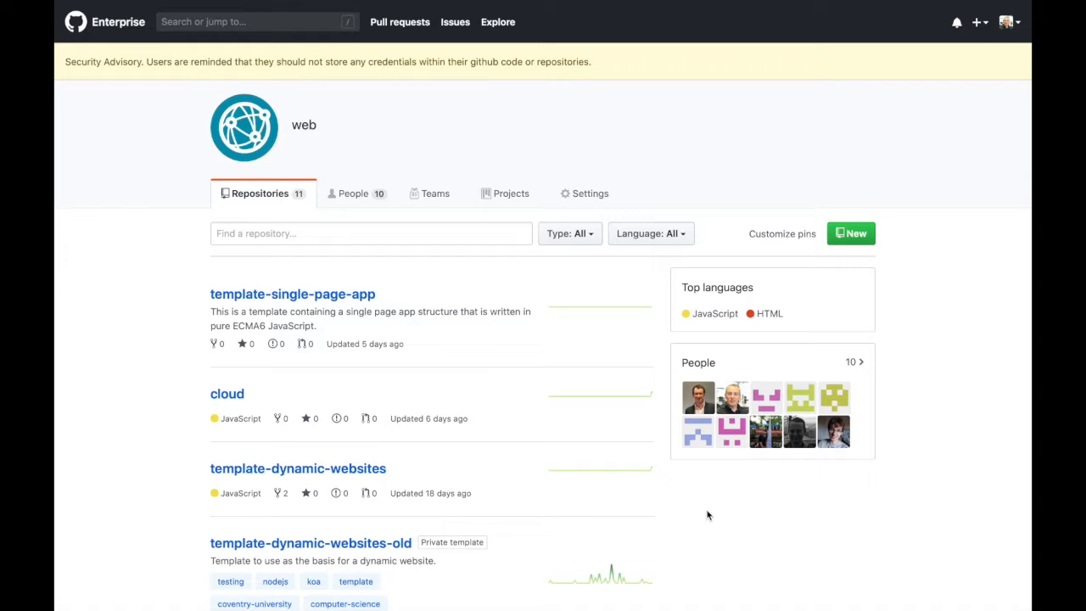
pyautogui.moveTo(299, 469)
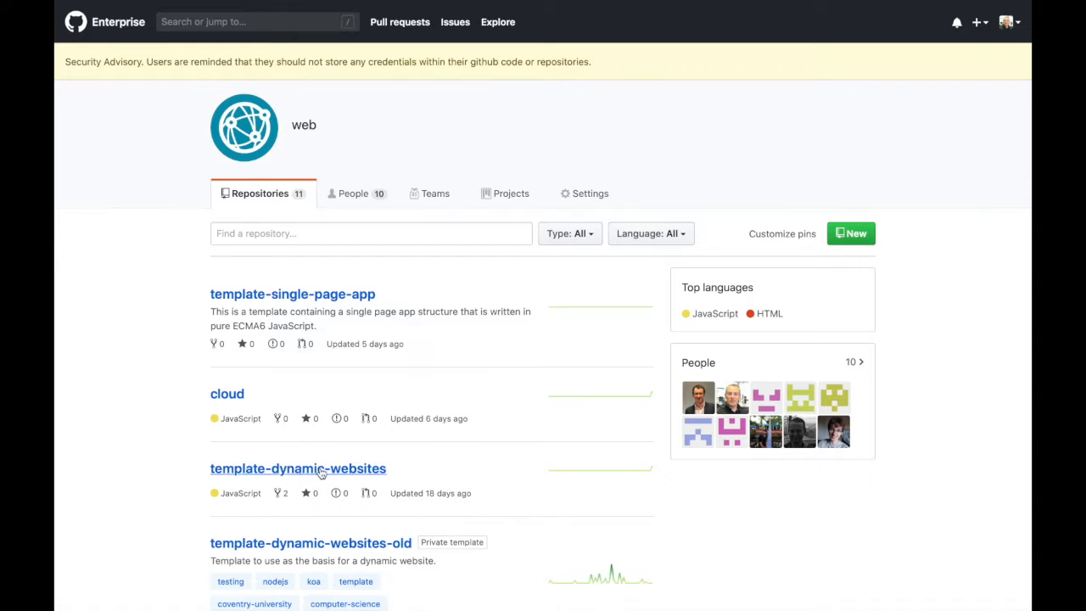
# Step: Open the template-dynamic-websites repository from the web organisation's list
pyautogui.click(299, 469)
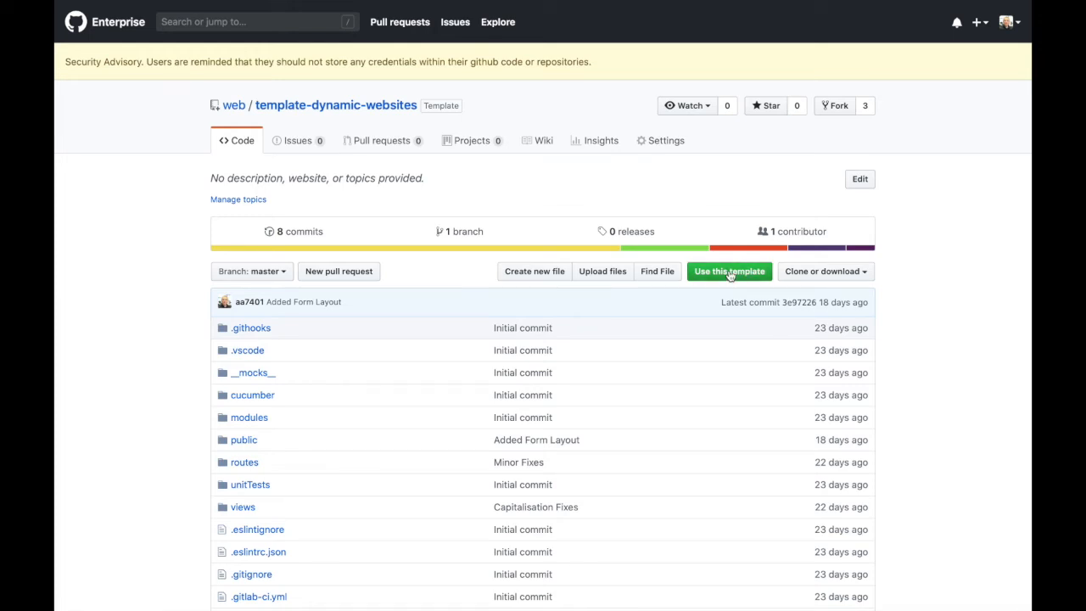
# Step: Start a repository from this template with 5001CEM-1920SEPJAN as owner
pyautogui.click(730, 271)
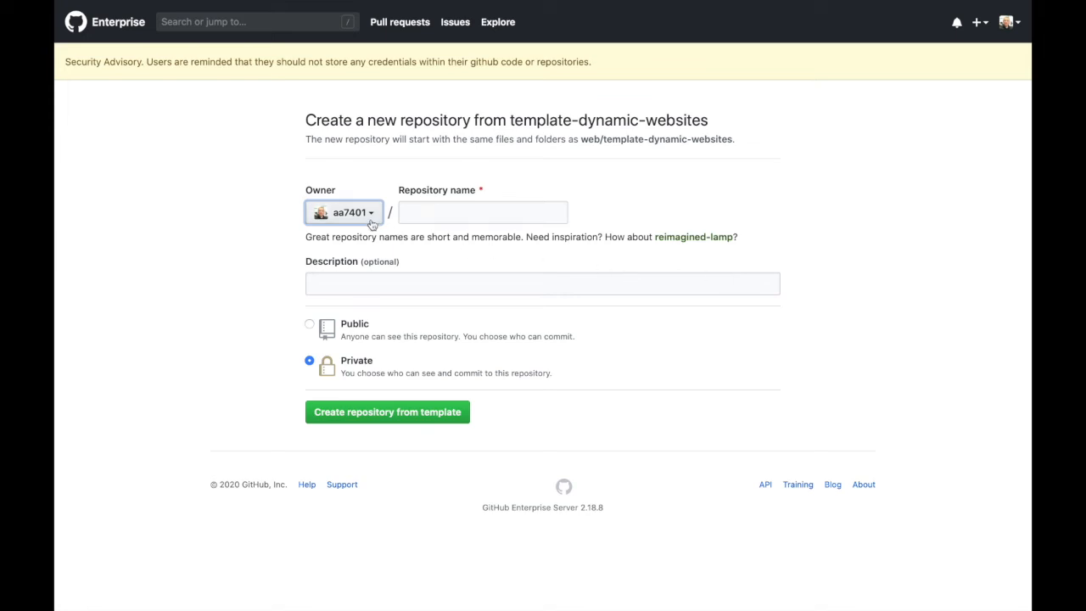
pyautogui.click(342, 212)
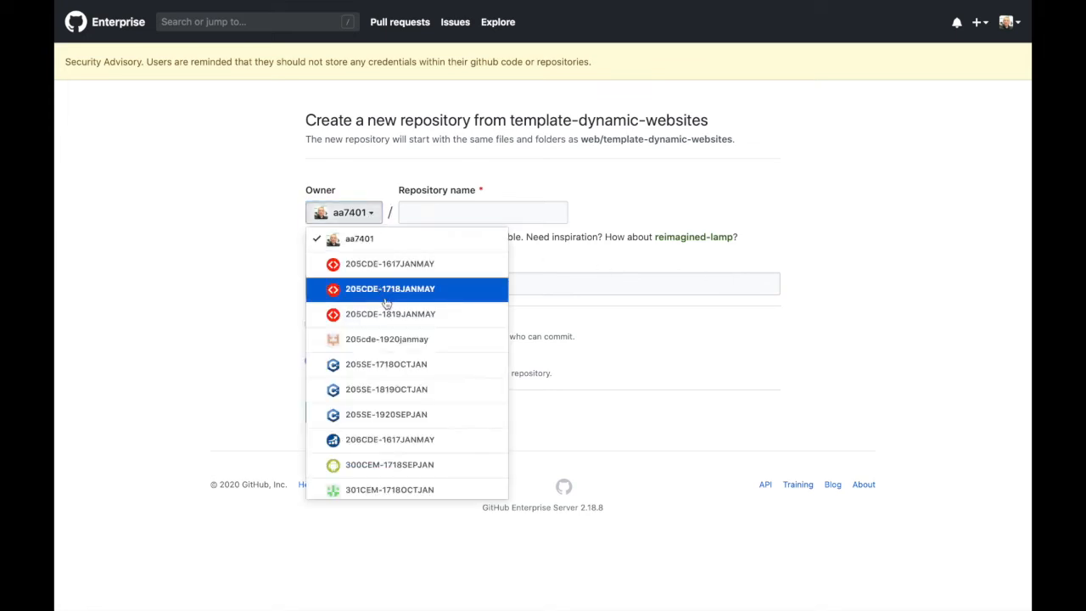
pyautogui.scroll(-3)
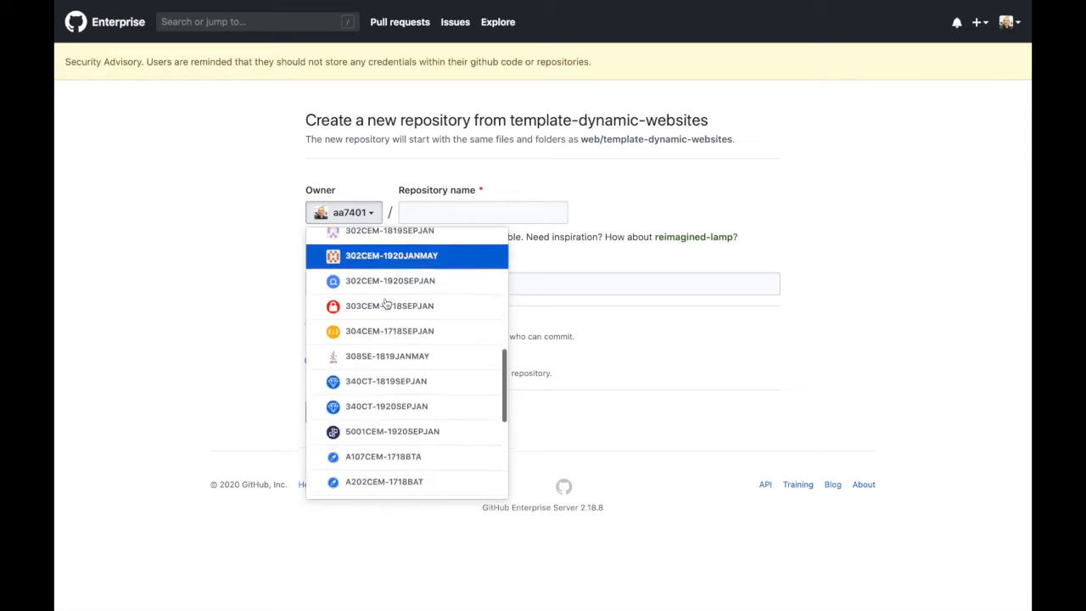
pyautogui.click(392, 431)
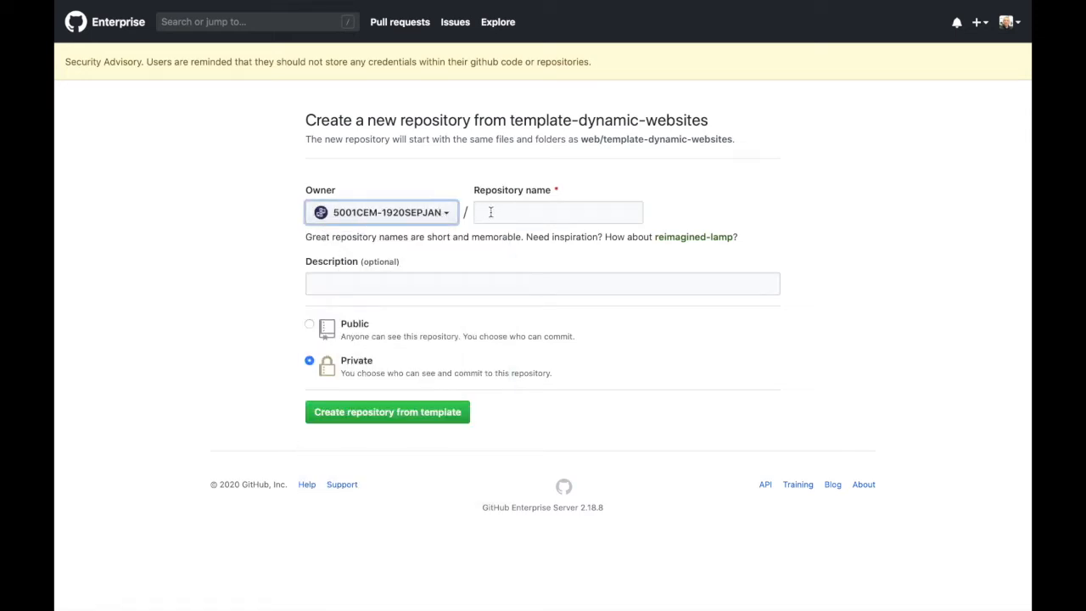
# Step: Name the new repository bloggsj and move to the description field
pyautogui.click(557, 212)
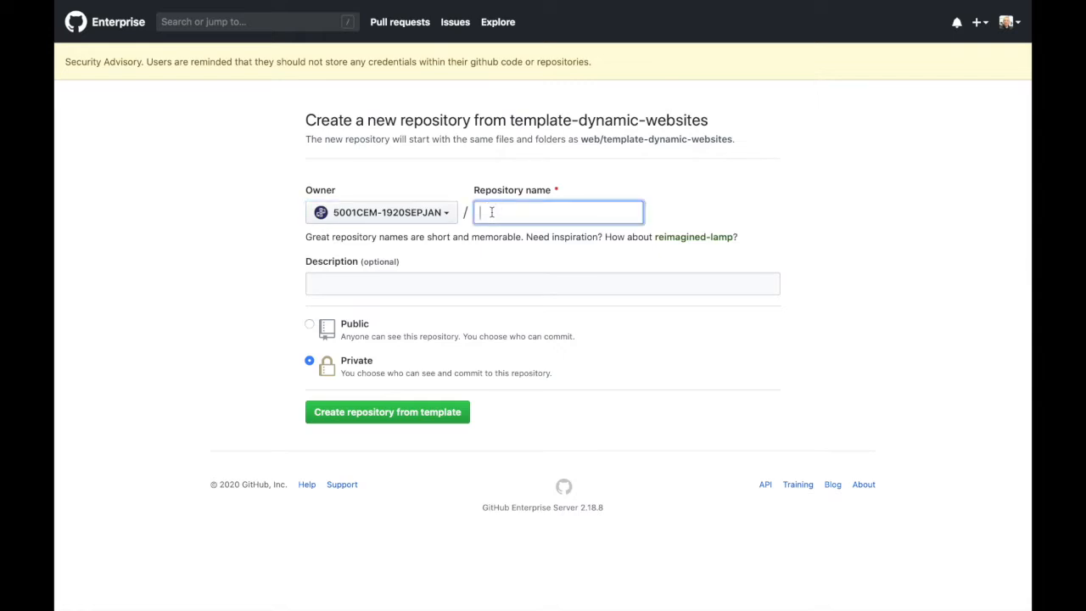
pyautogui.write('bloggsj')
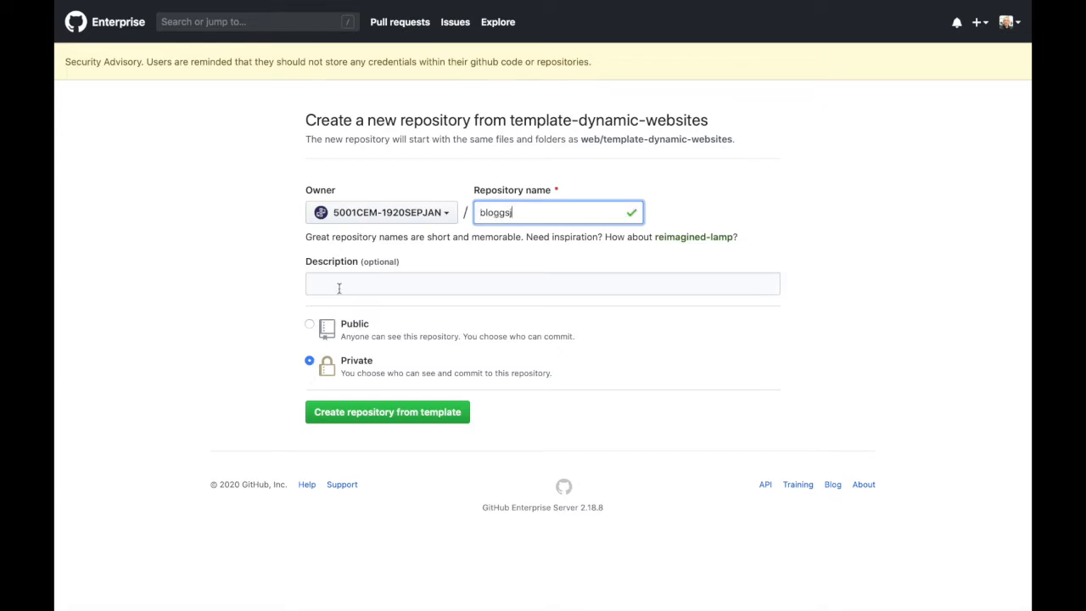
pyautogui.click(543, 283)
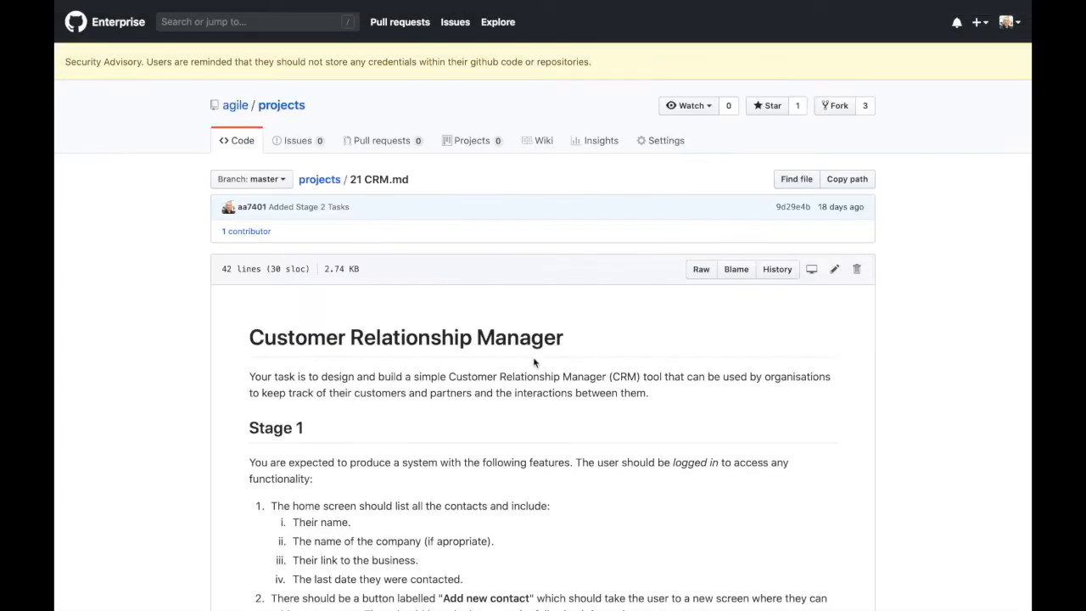
pyautogui.moveTo(516, 360)
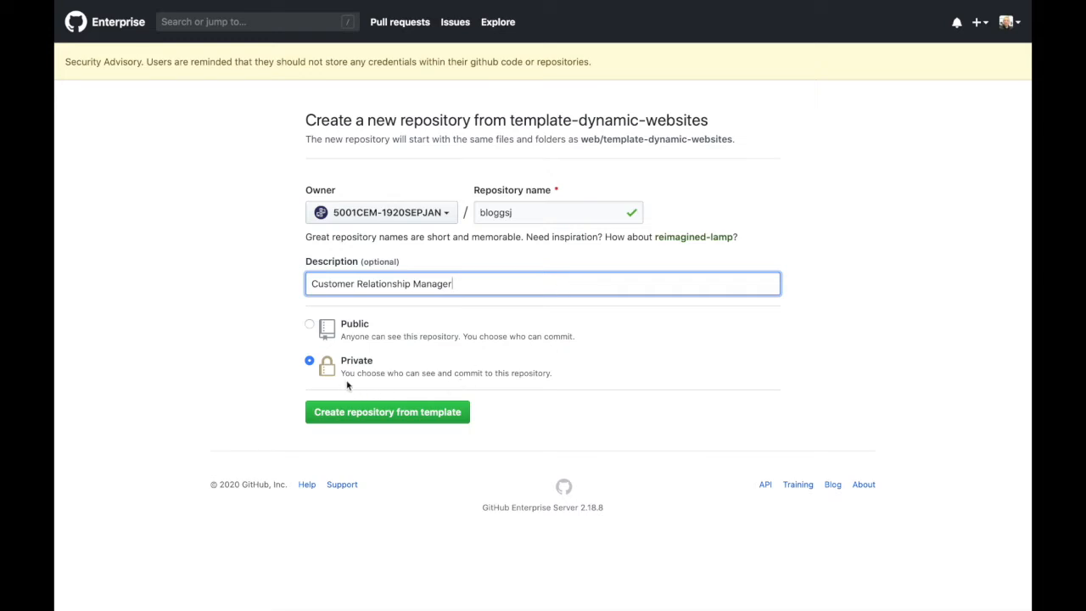
pyautogui.moveTo(387, 412)
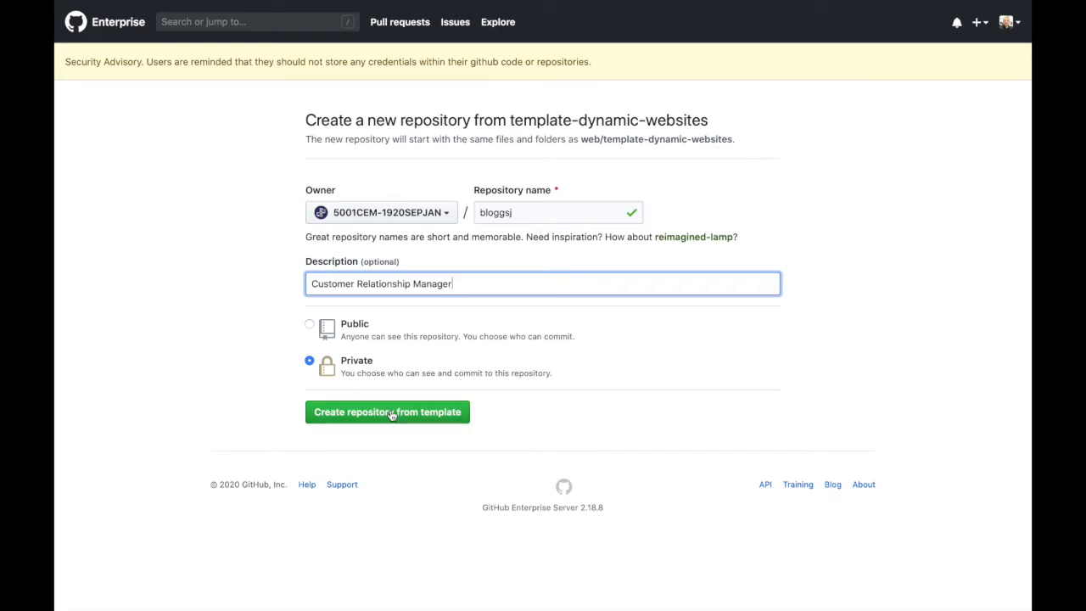
# Step: Generate the private bloggsj repository from the template under 5001CEM-1920SEPJAN
pyautogui.click(386, 413)
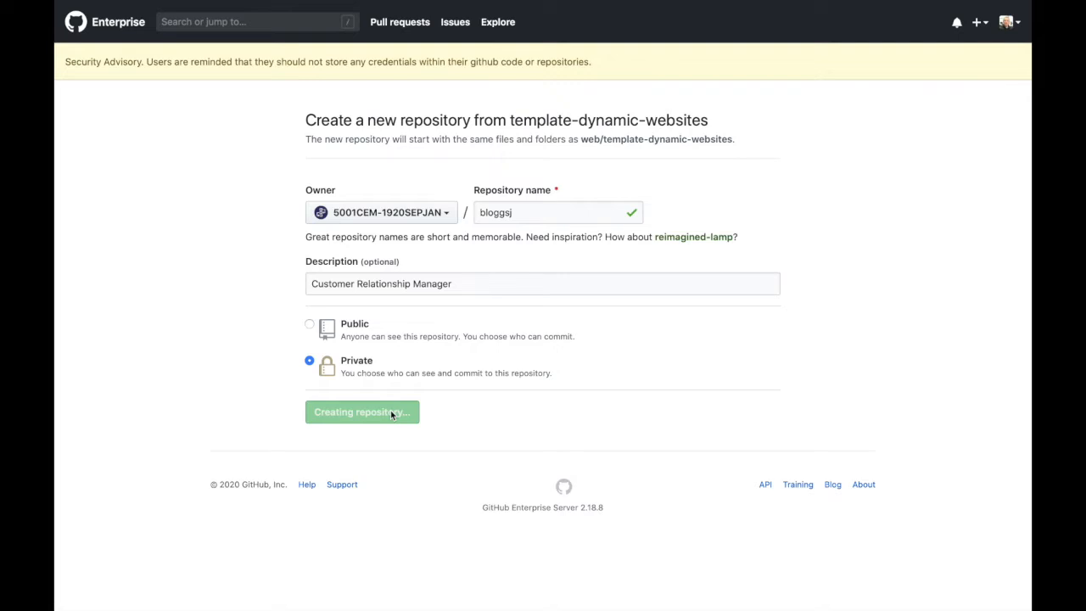
pyautogui.click(361, 412)
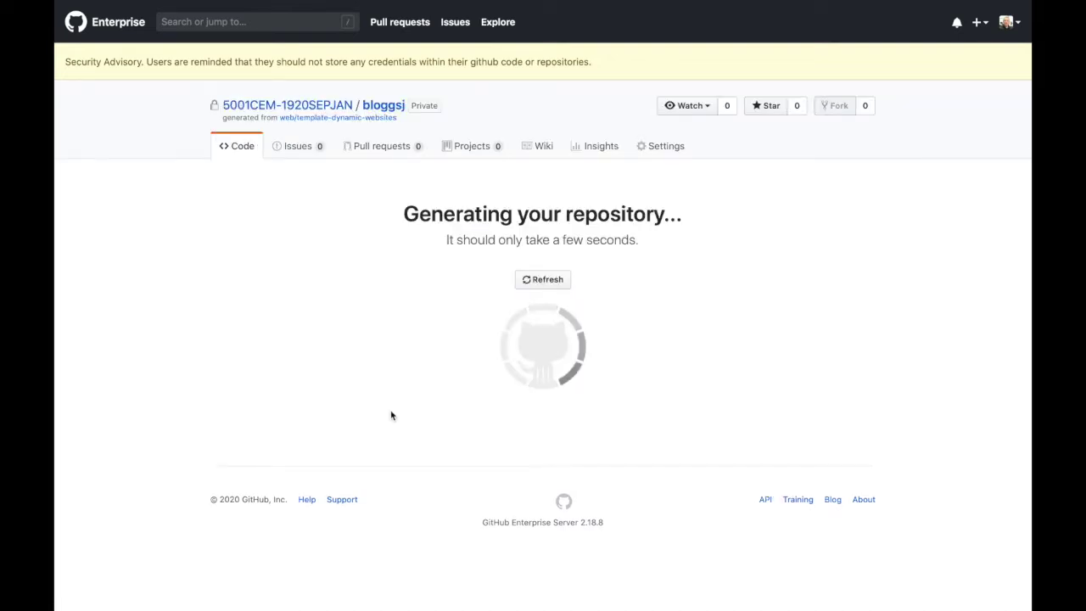
pyautogui.moveTo(660, 146)
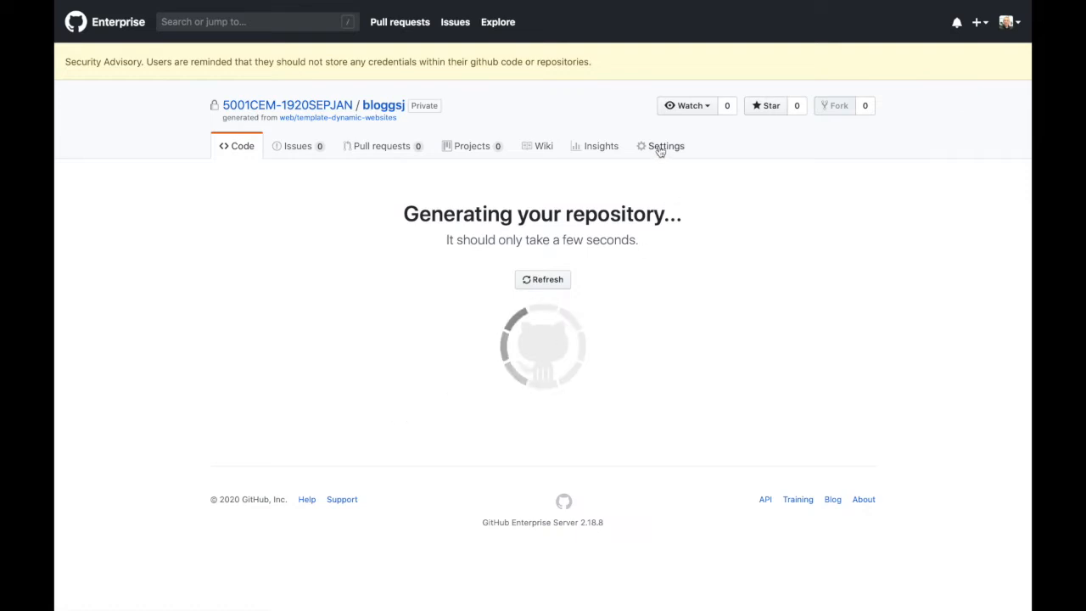
# Step: Delete the bloggsj repository from its settings Danger Zone, confirming with its name
pyautogui.click(665, 146)
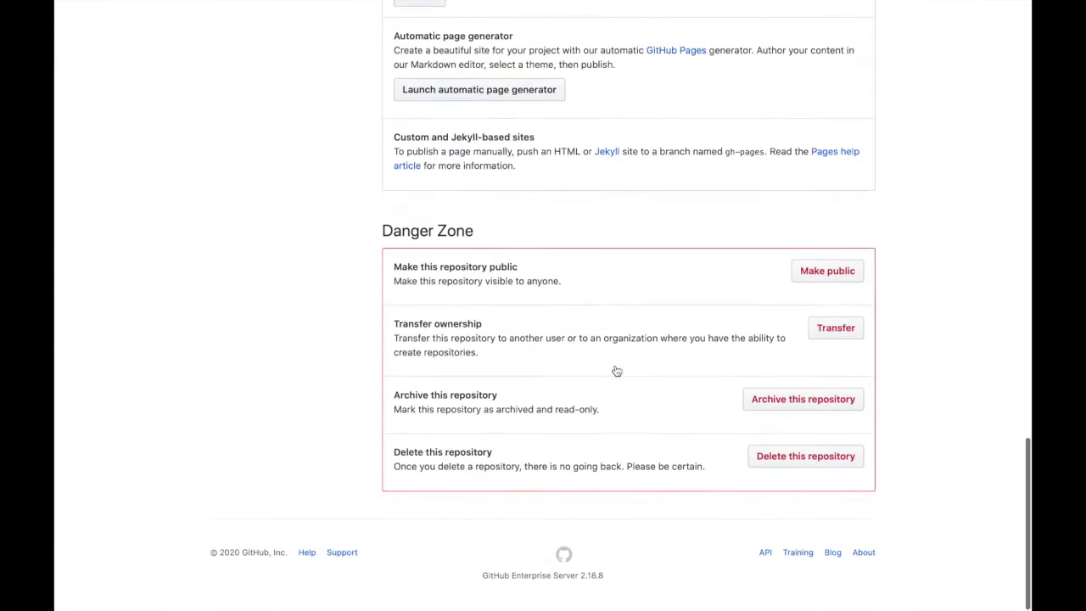
pyautogui.click(804, 454)
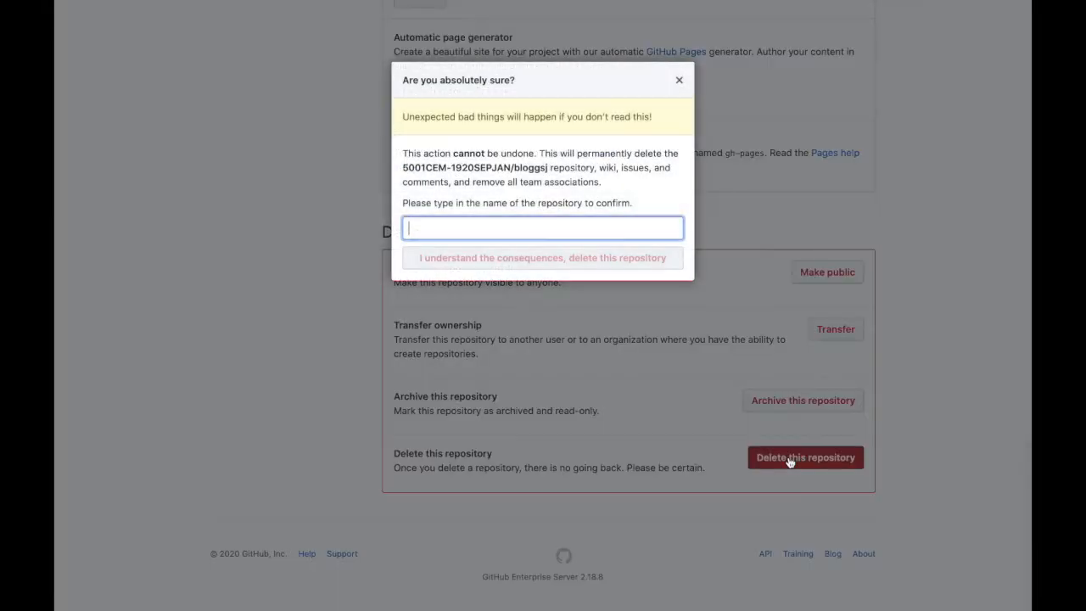
pyautogui.write('bloggsj')
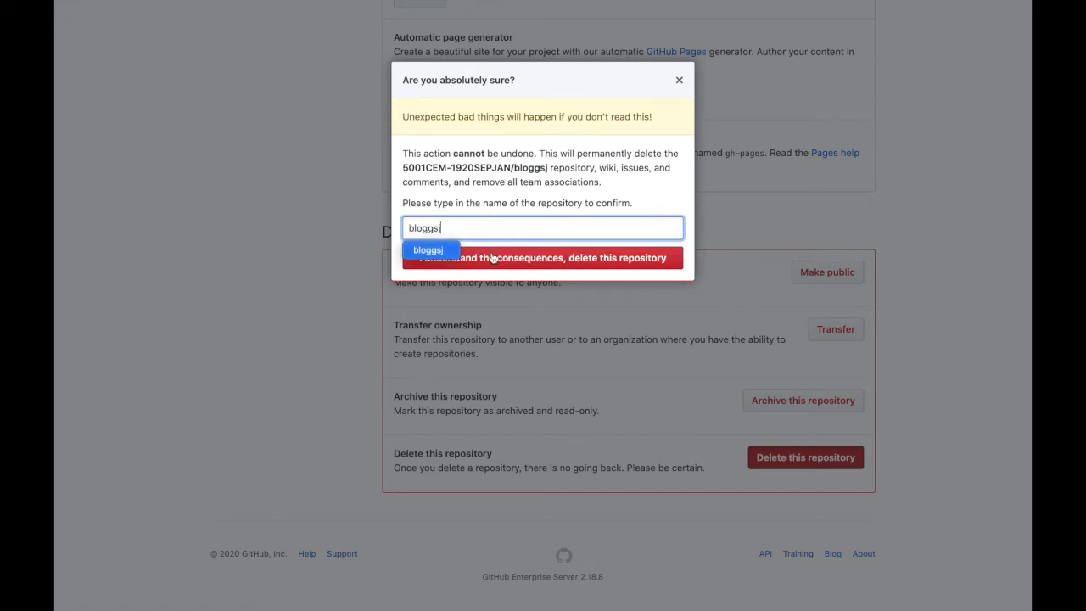
pyautogui.click(541, 258)
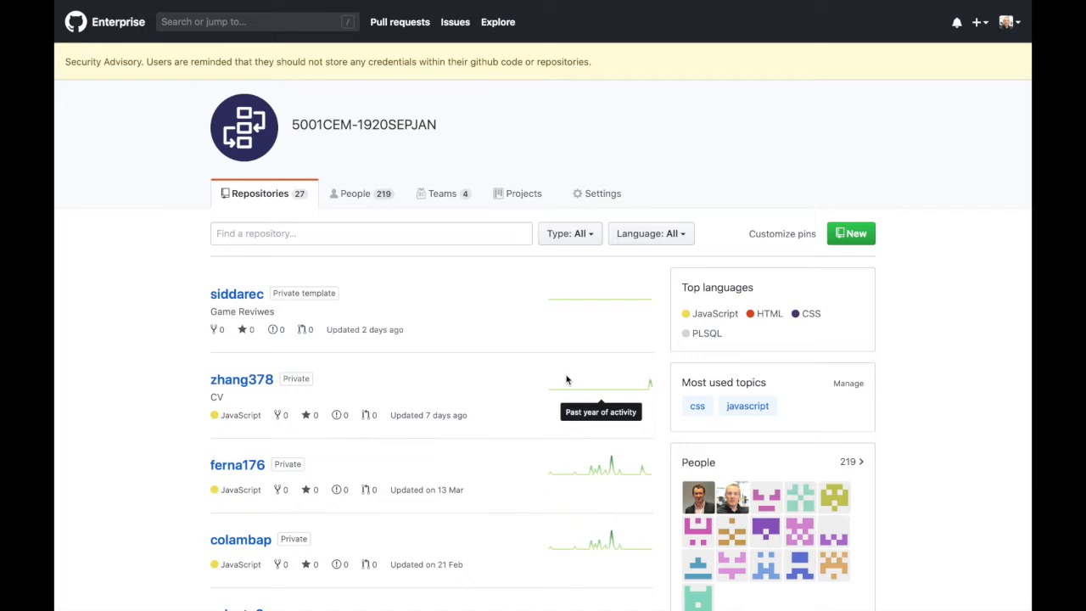
pyautogui.moveTo(627, 346)
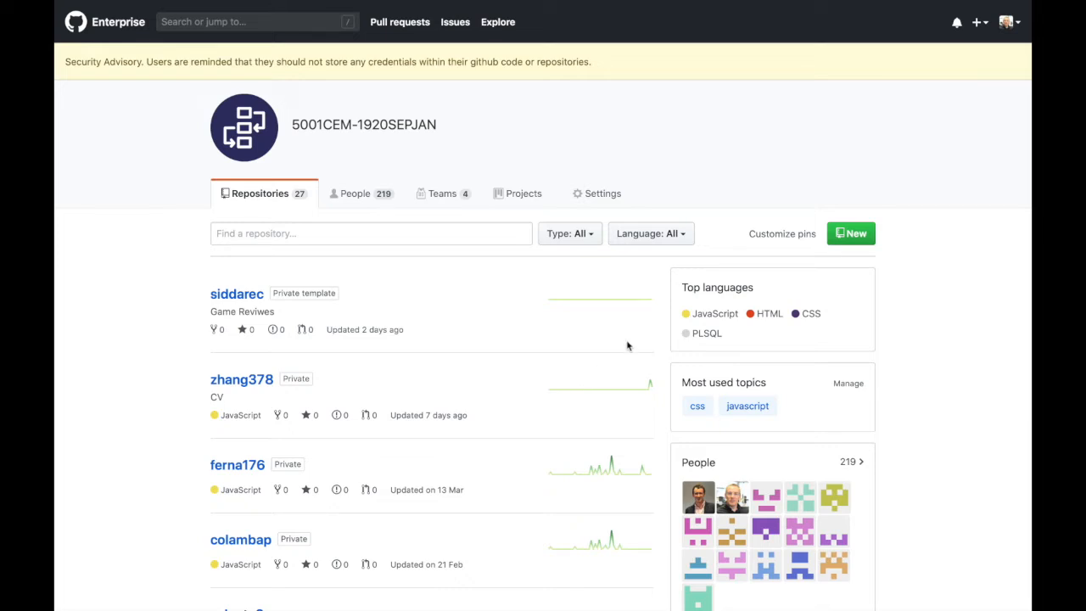
pyautogui.moveTo(850, 234)
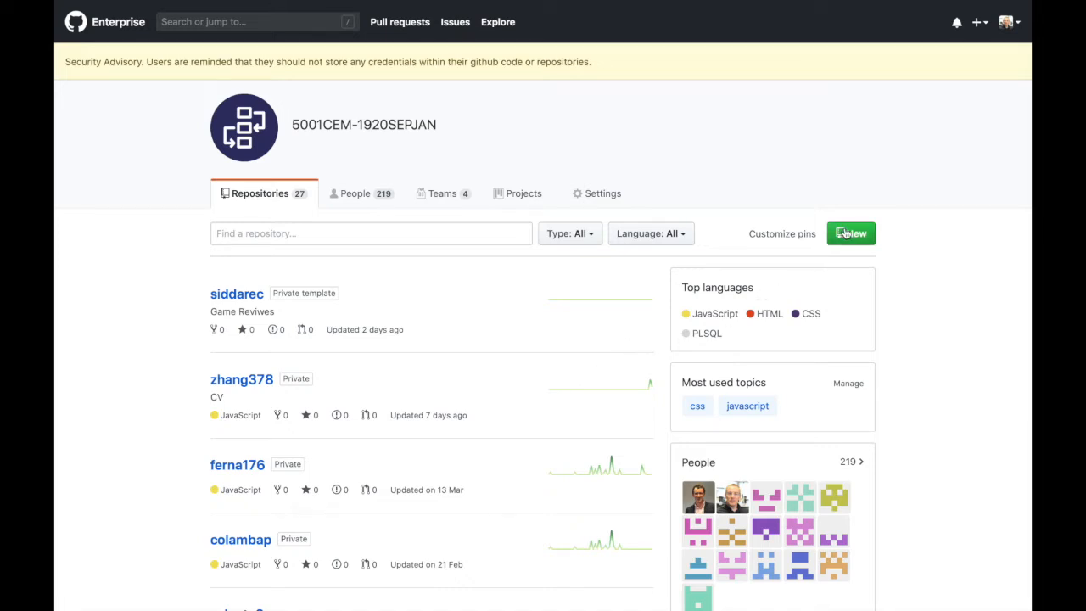
pyautogui.moveTo(852, 237)
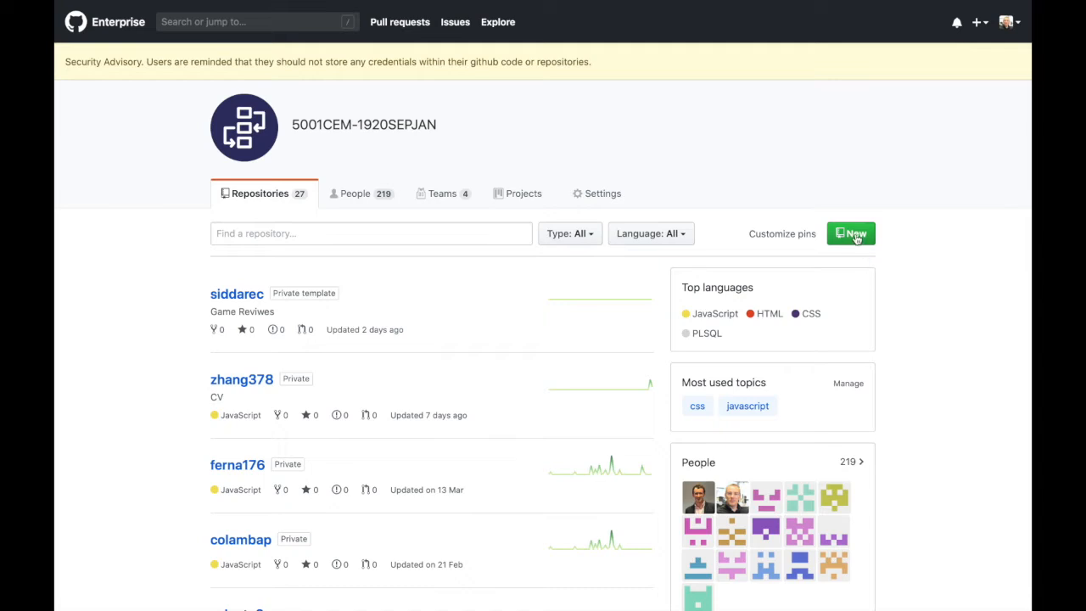
# Step: Create a private bloggsj repository described as Customer Relationship Manager
pyautogui.click(850, 234)
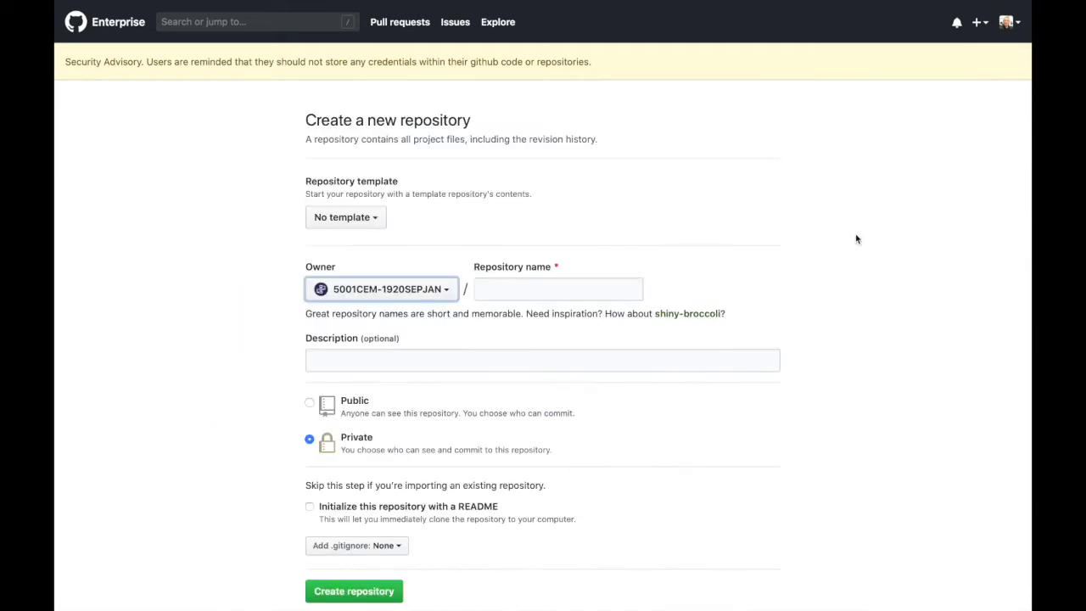
pyautogui.write('bloggsj')
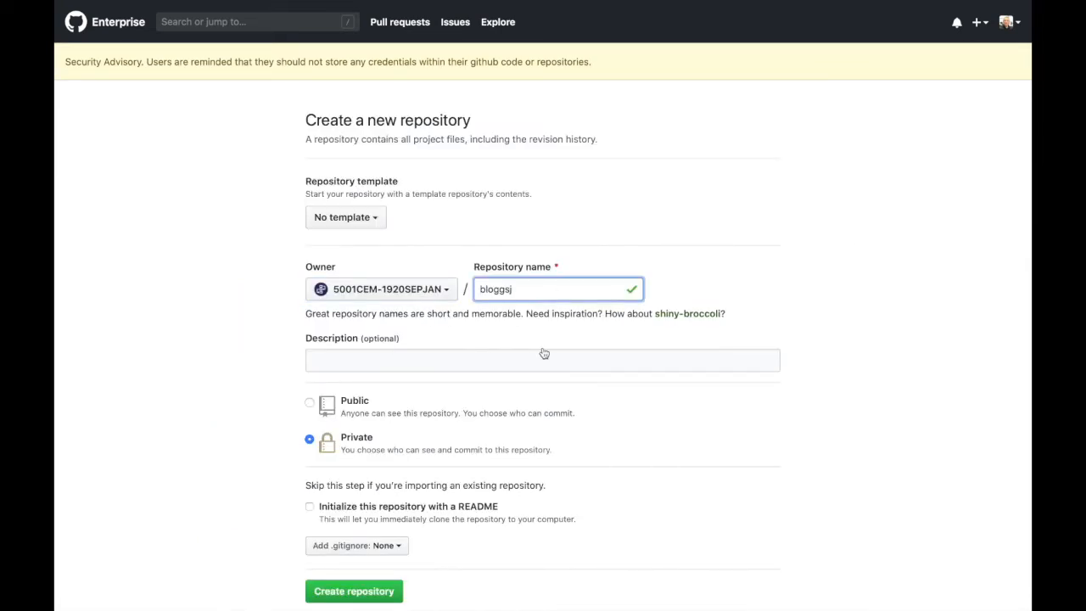
pyautogui.write('Customer Relationship Manager')
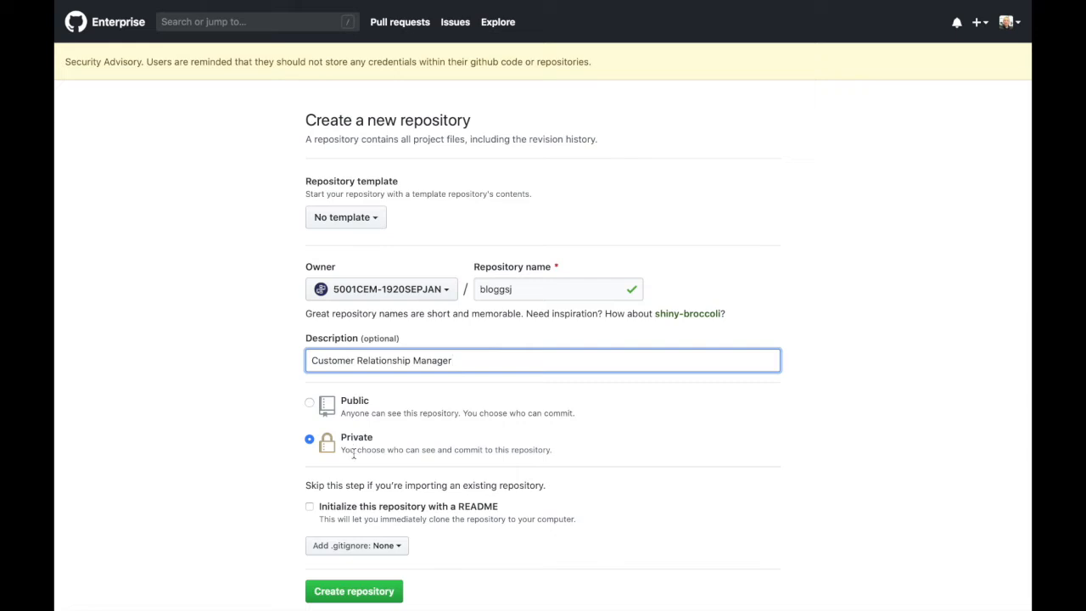
pyautogui.moveTo(319, 525)
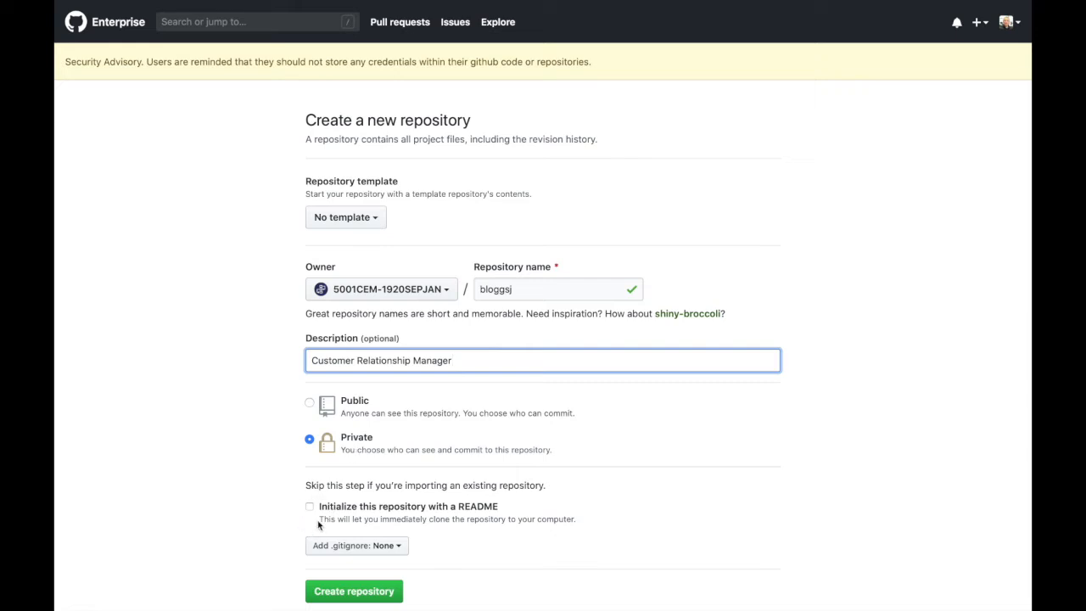
pyautogui.click(353, 591)
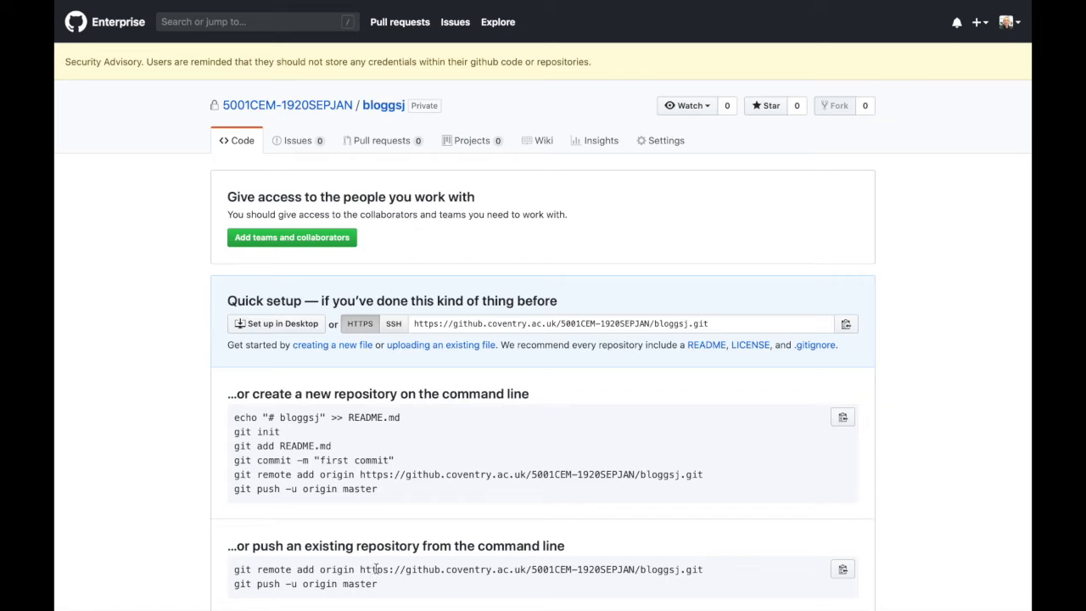
pyautogui.moveTo(461, 455)
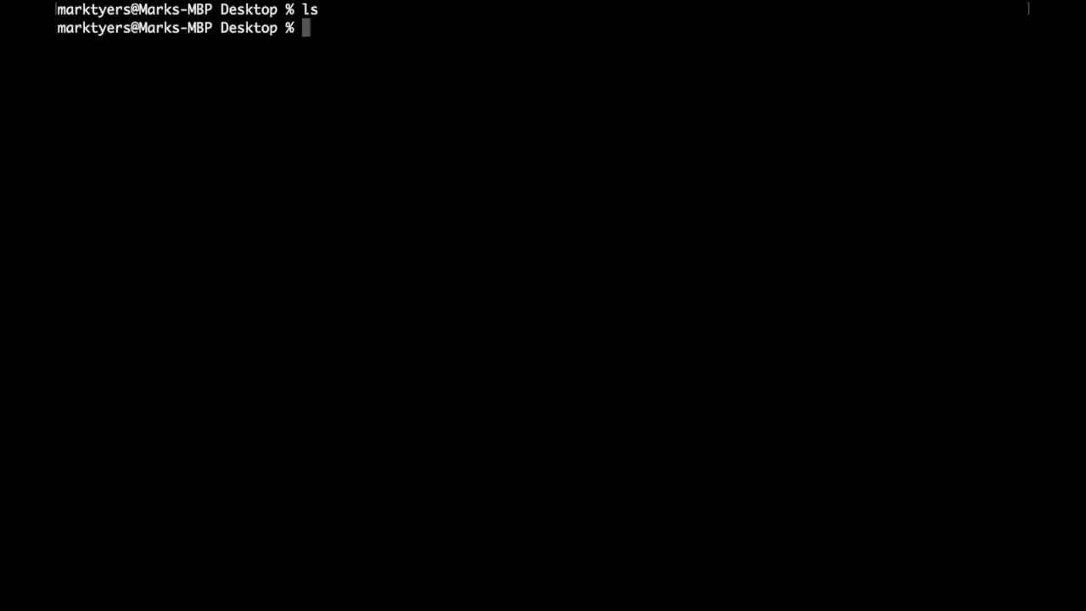
# Step: Clone the bloggsj HTTPS URL into a 5001CEM_Assignment folder
pyautogui.write('git cl')
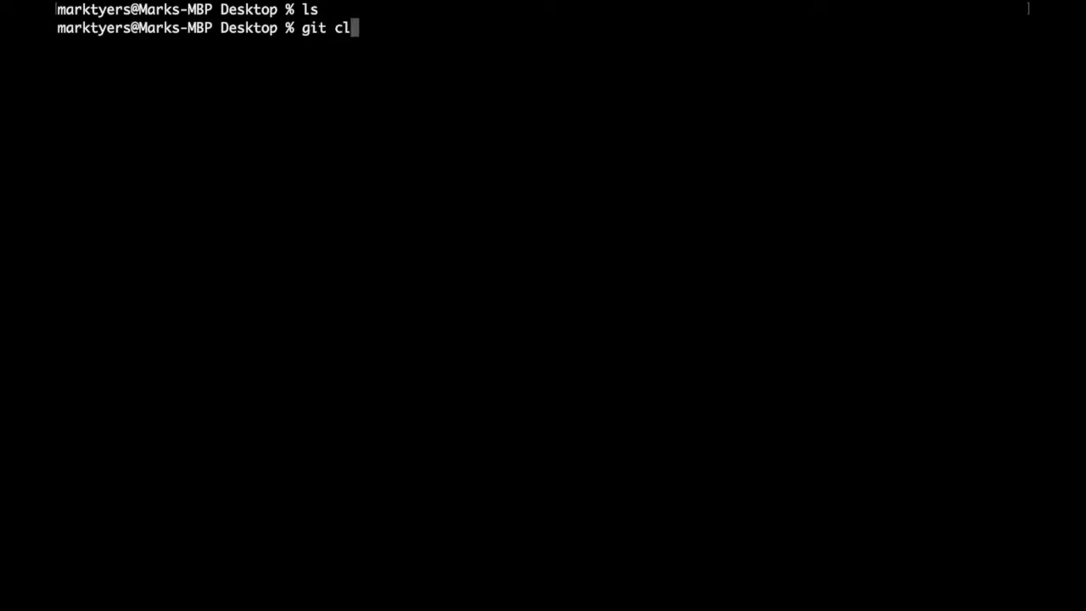
pyautogui.write('one https://github.coventry.ac.uk/5001CEM-1920SEPJAN/bloggsj.git')
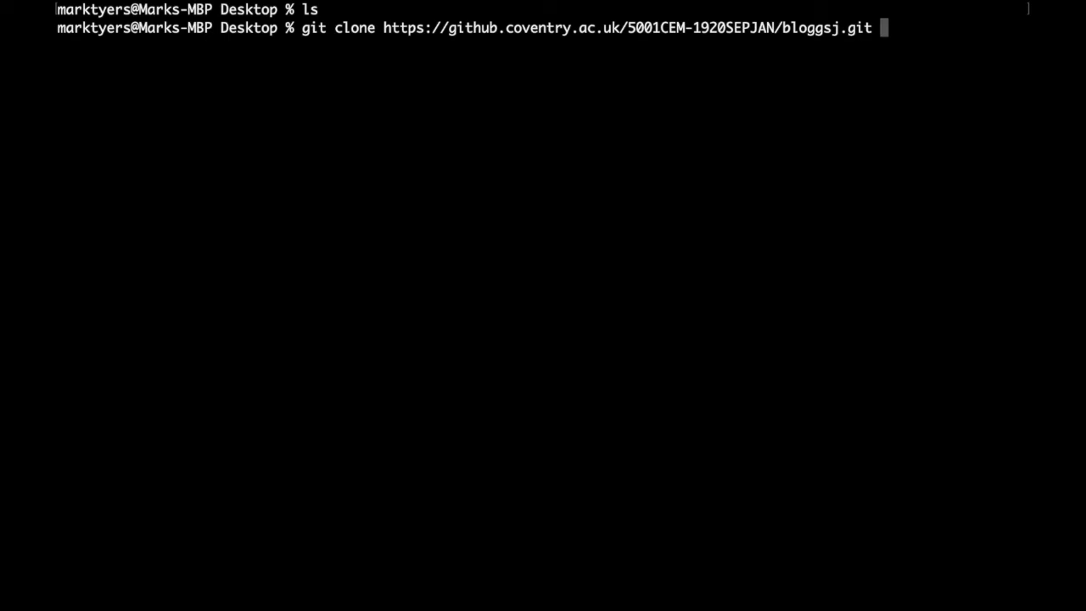
pyautogui.write('5001')
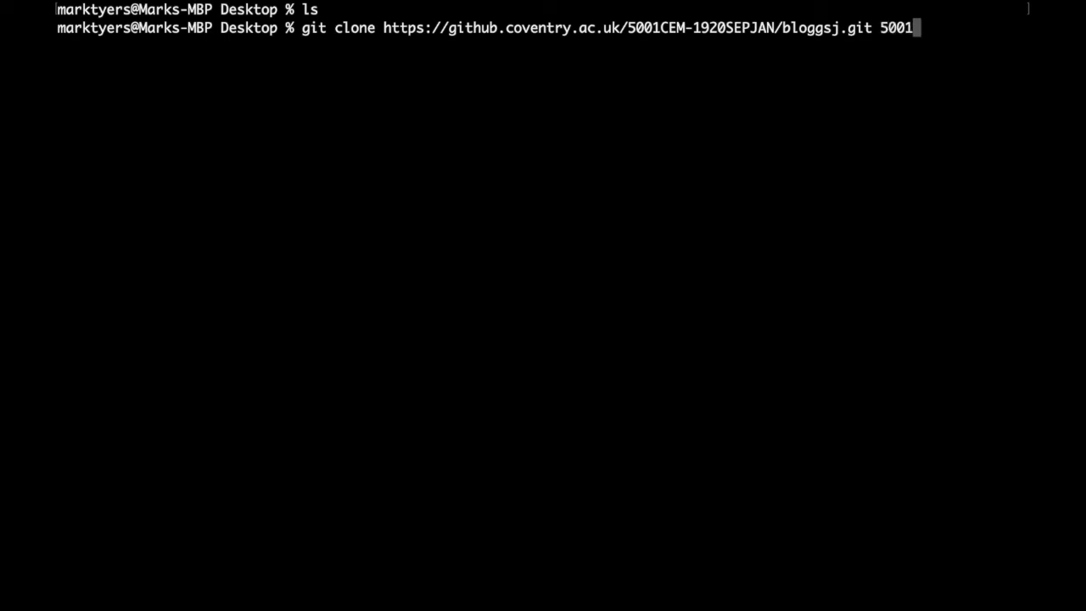
pyautogui.write('CEM')
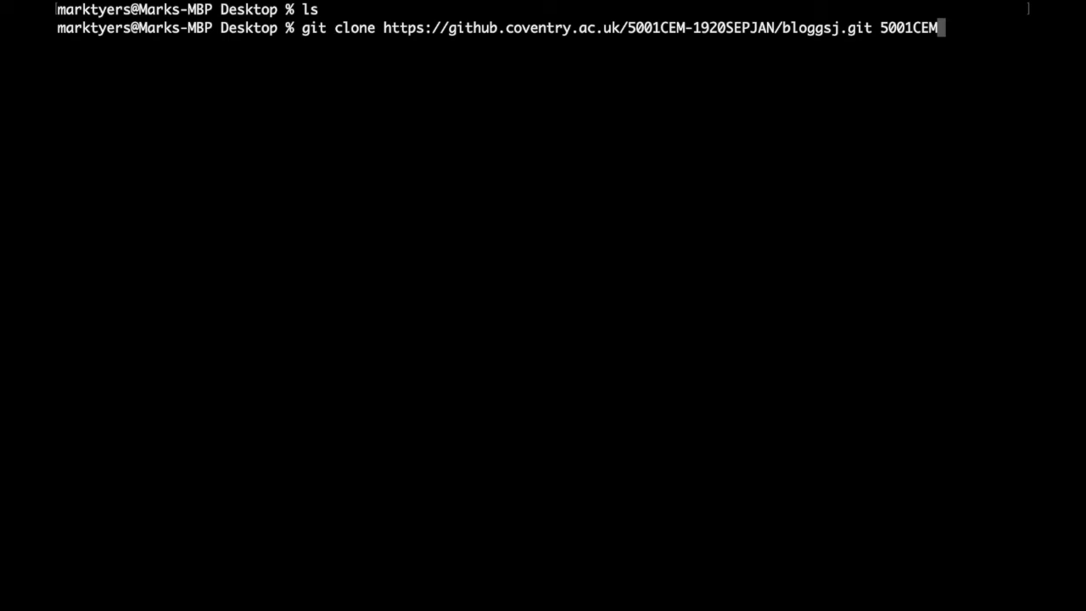
pyautogui.write('_Assignment')
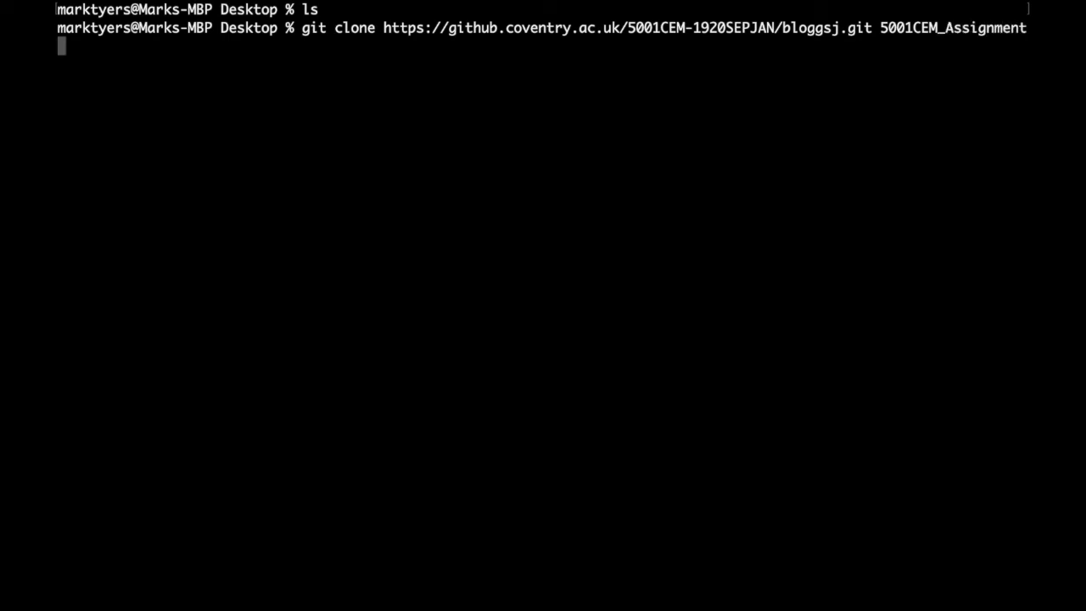
pyautogui.press('Return')
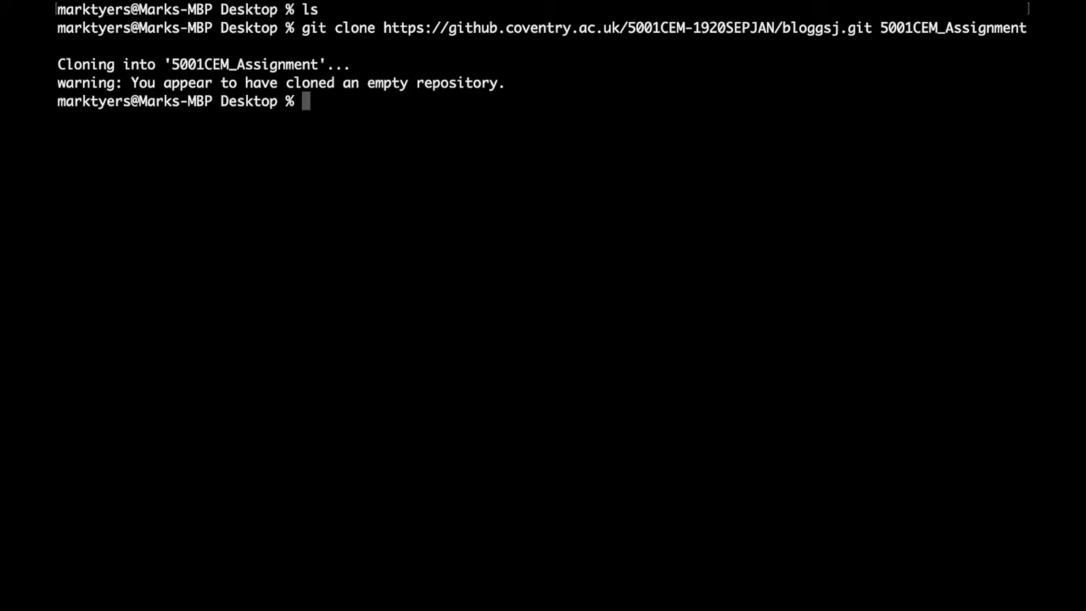
# Step: Change directory into the cloned 5001CEM_Assignment folder
pyautogui.write('c')
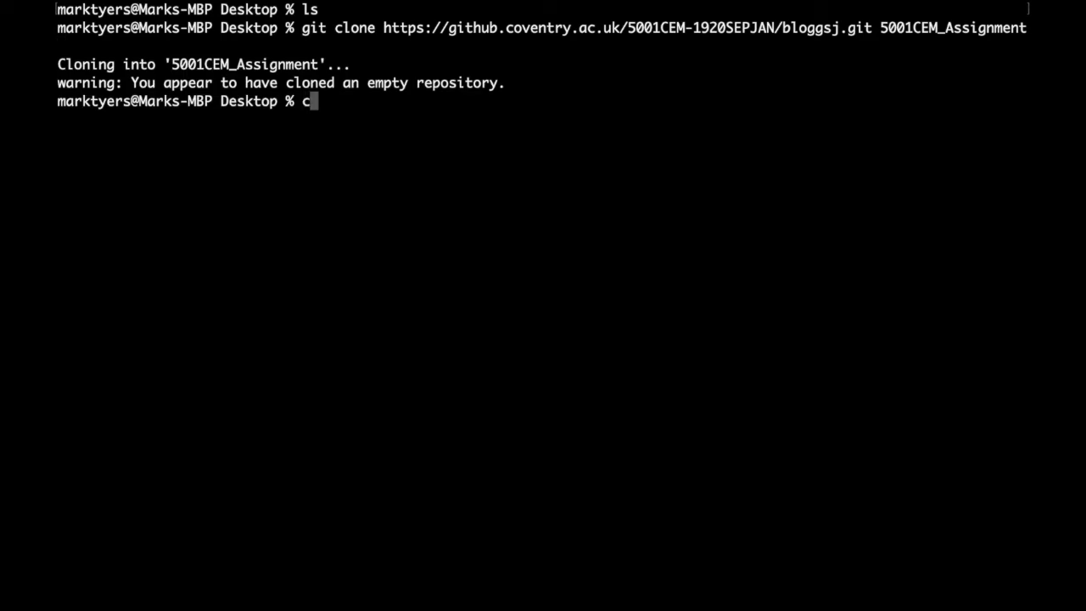
pyautogui.write('d 5001')
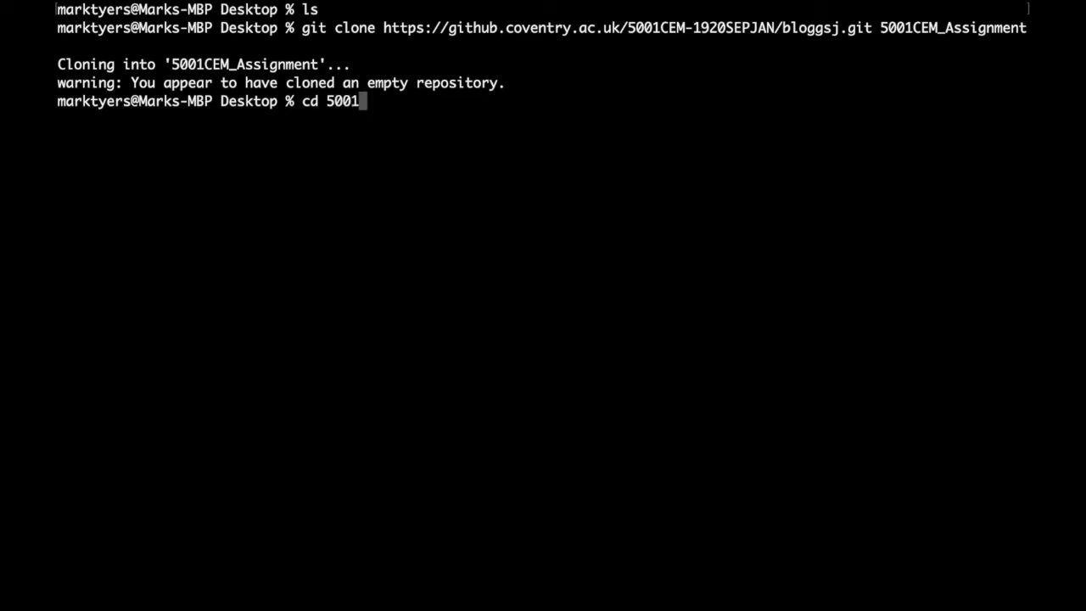
pyautogui.press('Return')
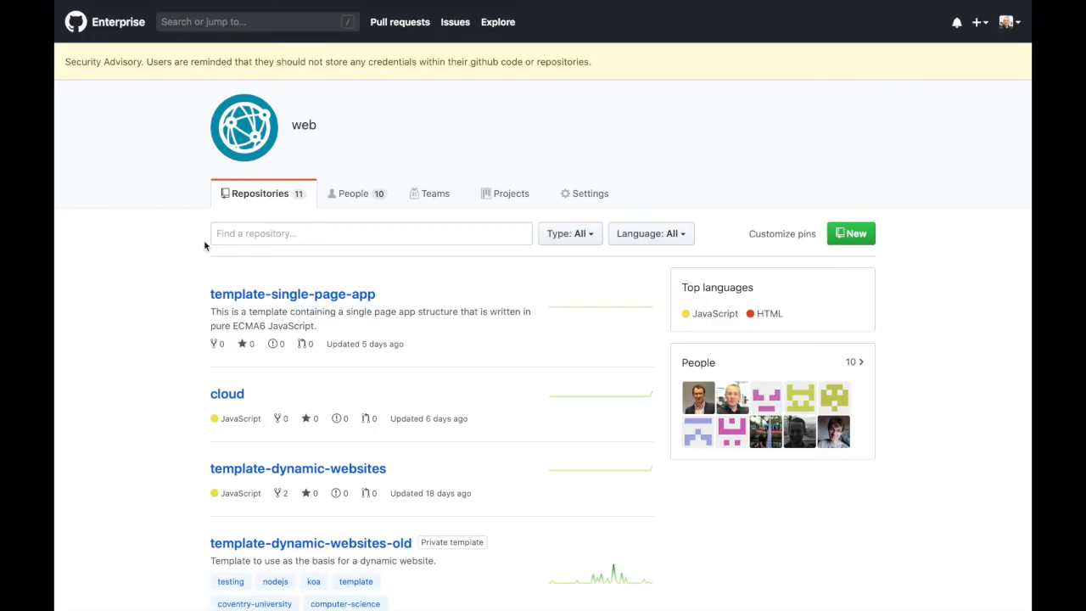
pyautogui.moveTo(299, 469)
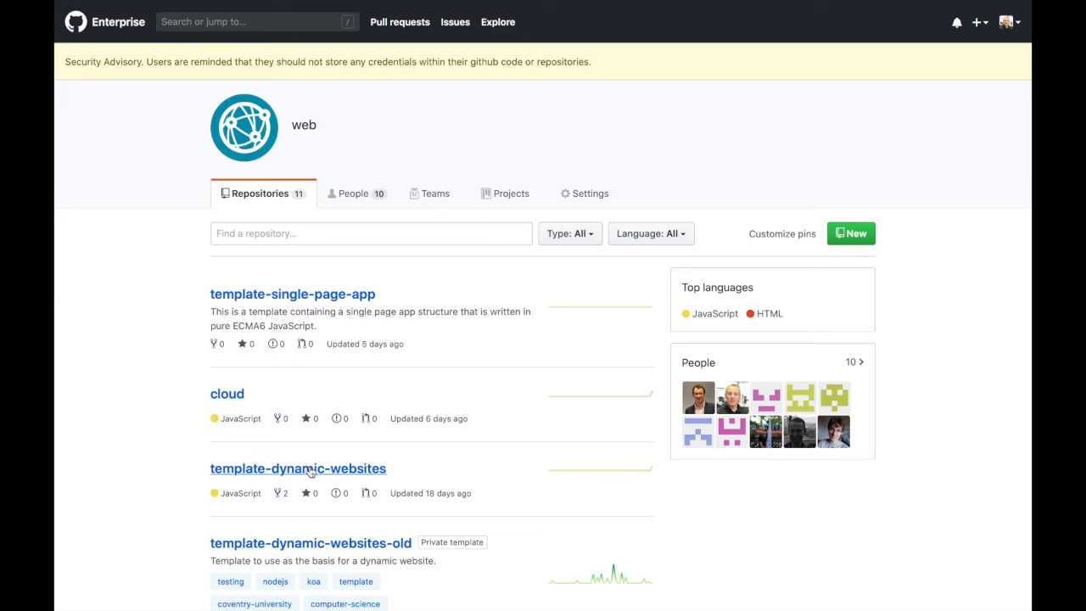
# Step: Download template-dynamic-websites as a ZIP via Clone or download
pyautogui.click(298, 468)
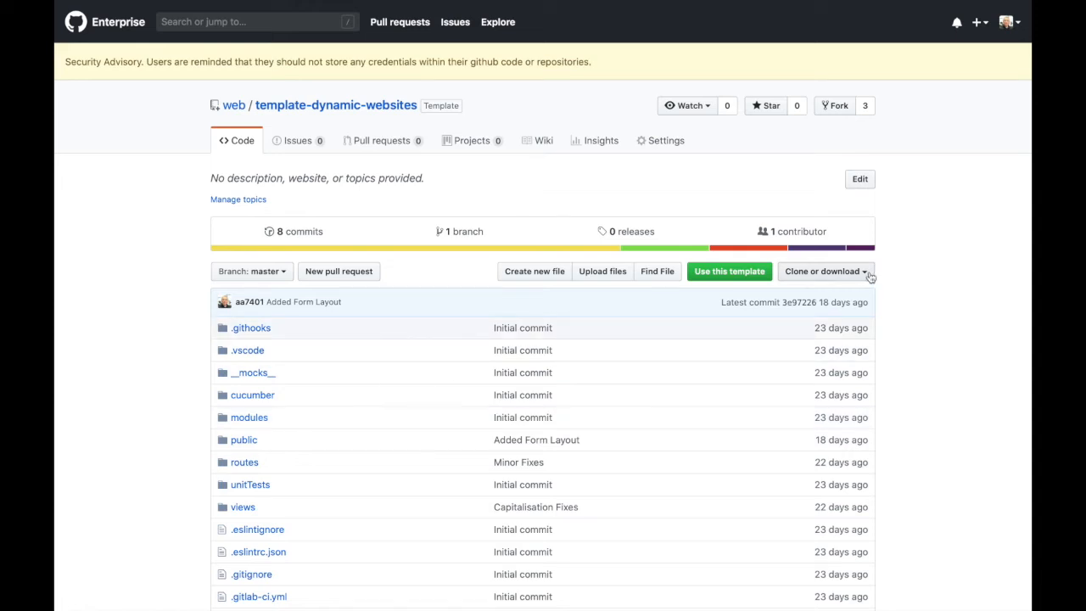
pyautogui.click(822, 272)
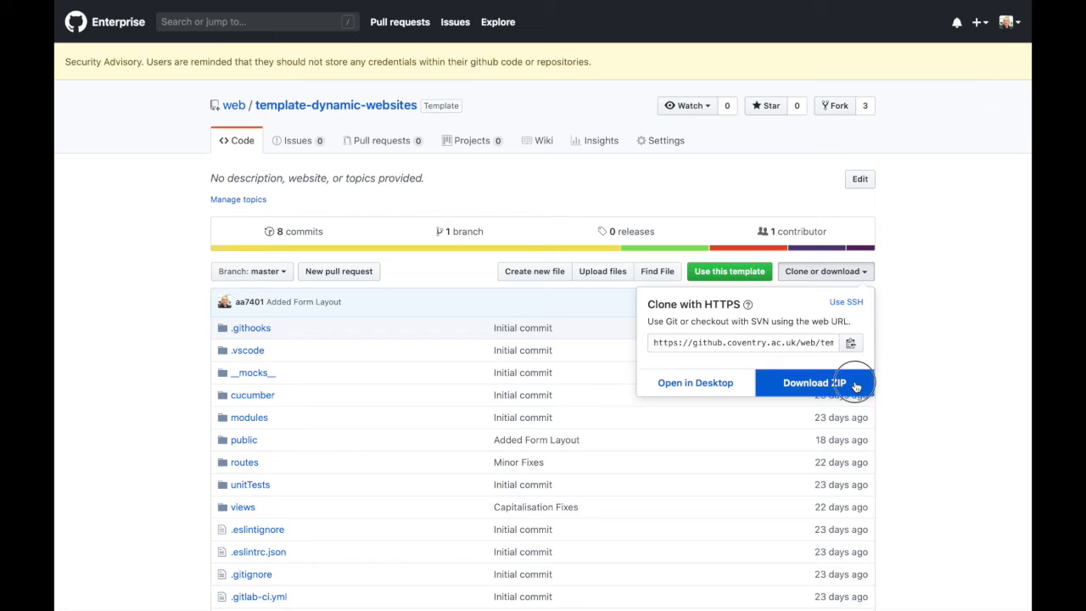
pyautogui.click(815, 384)
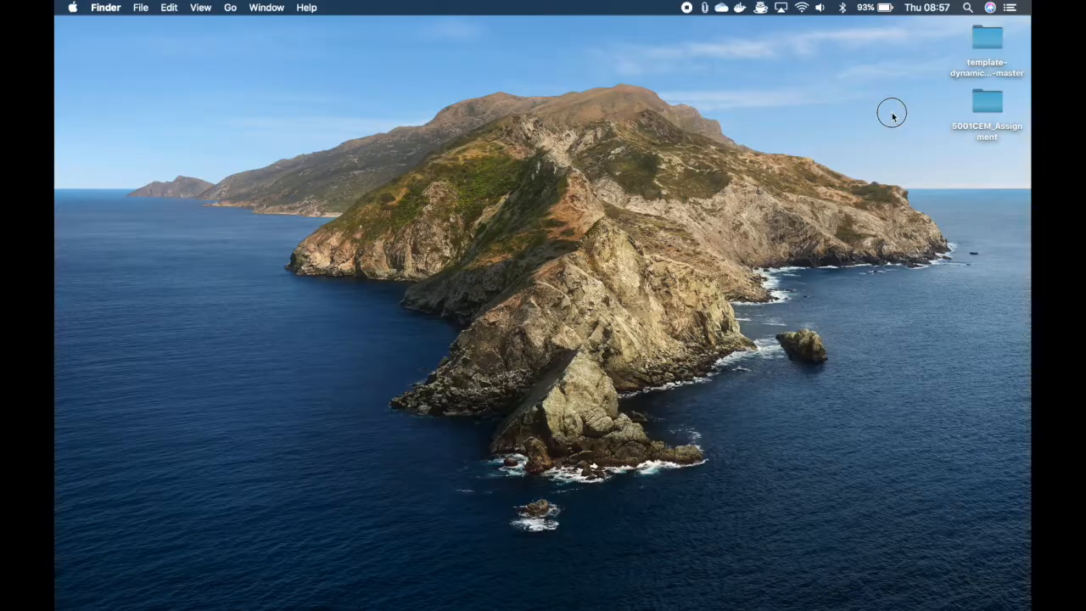
# Step: Select all files in template-dynamic-websites-master and move them into 5001CEM_Assignment
pyautogui.doubleClick(987, 43)
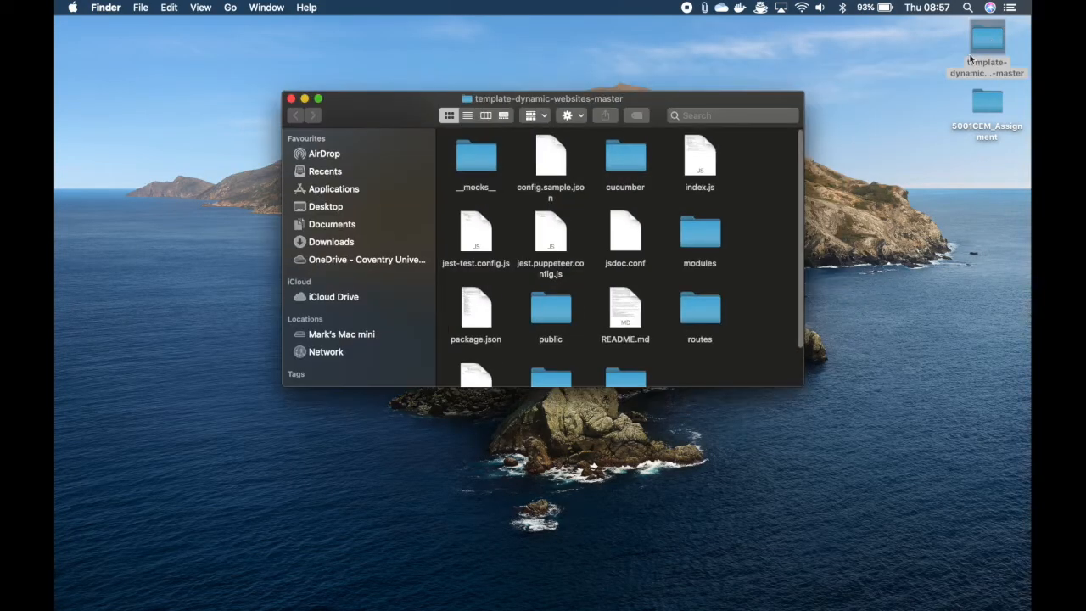
pyautogui.moveTo(546, 98); pyautogui.dragTo(359, 44)
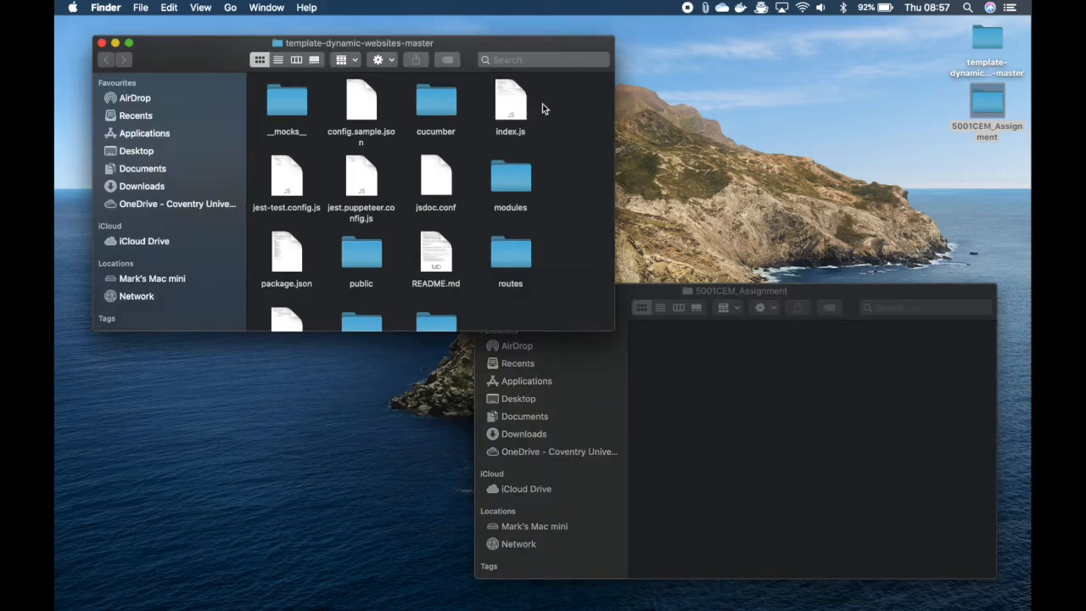
pyautogui.press('cmd+a')
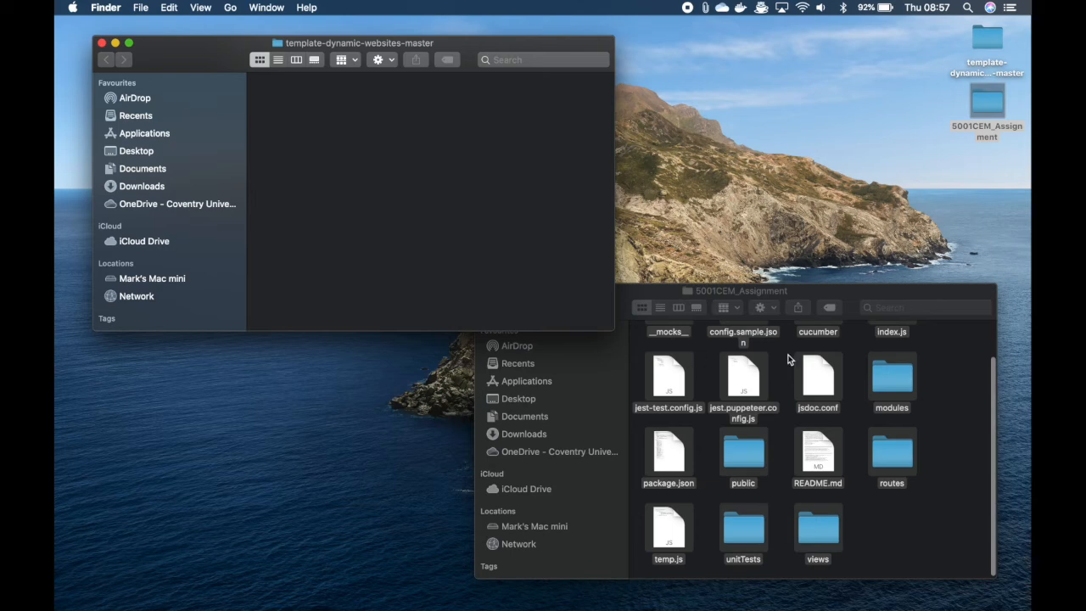
pyautogui.moveTo(479, 184)
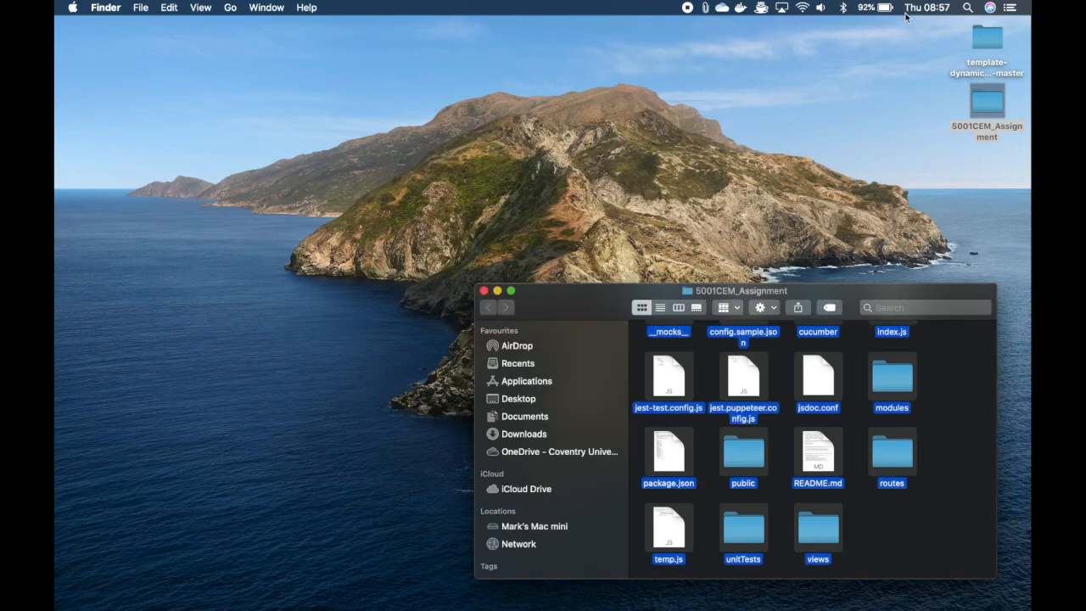
pyautogui.rightClick(987, 42)
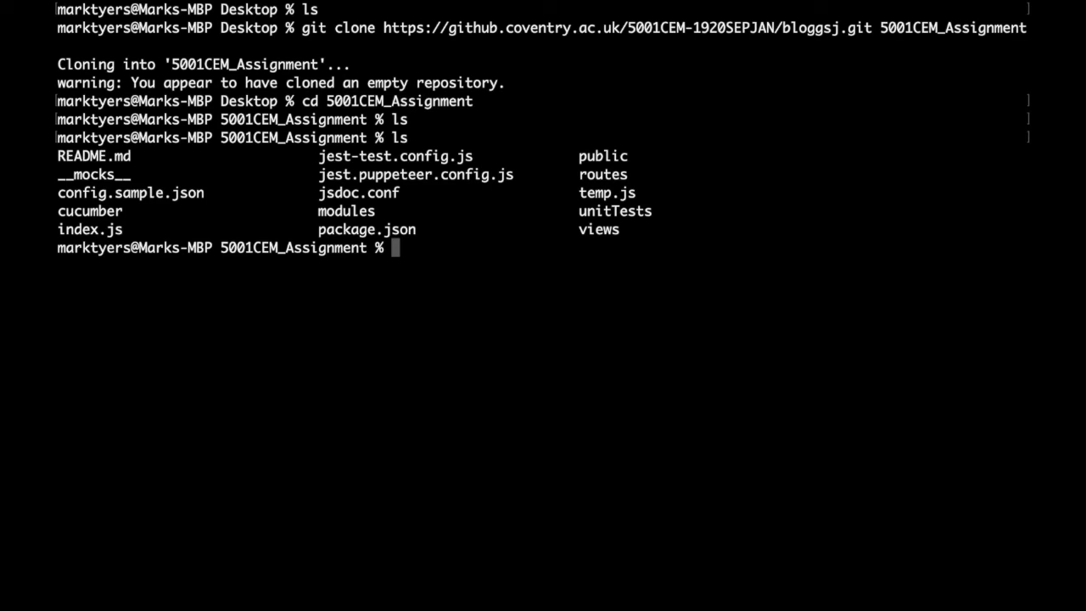
# Step: List the repository's remote addresses with git remote
pyautogui.write('git rem')
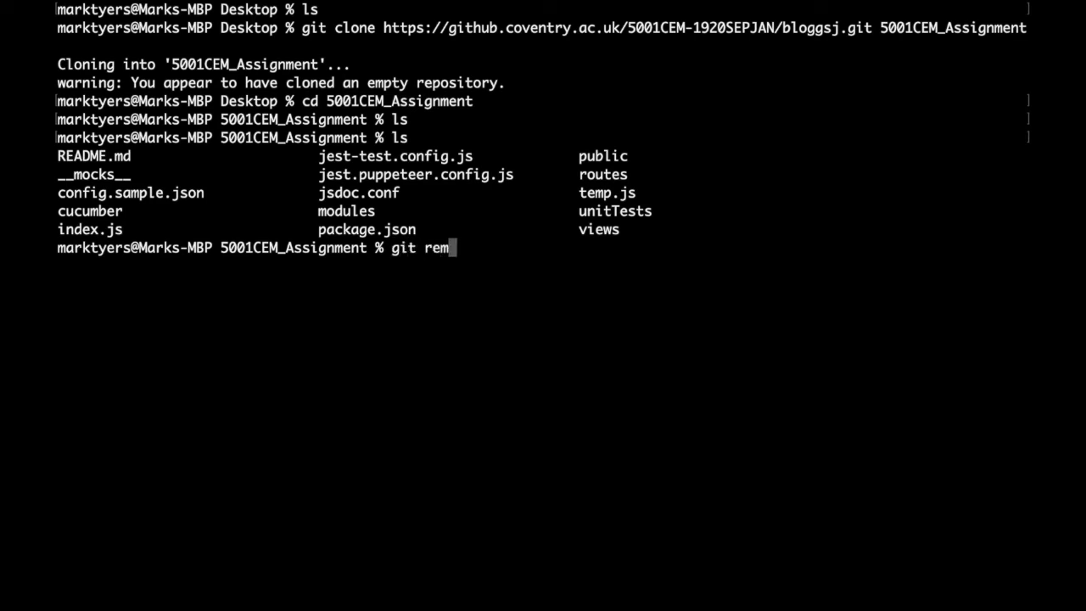
pyautogui.press('Return')
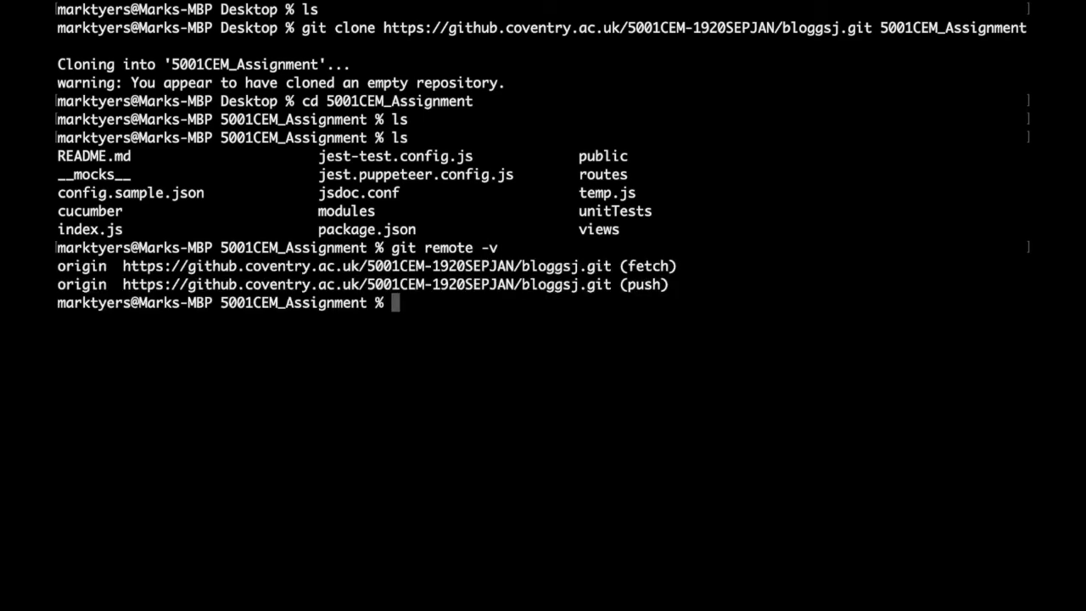
pyautogui.moveTo(573, 275)
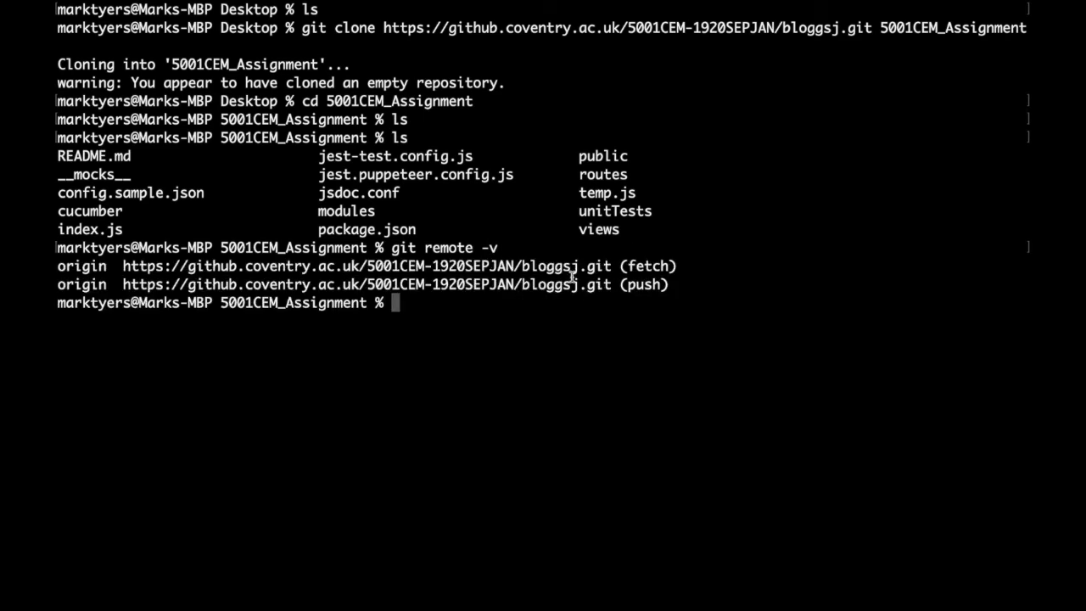
pyautogui.moveTo(567, 286)
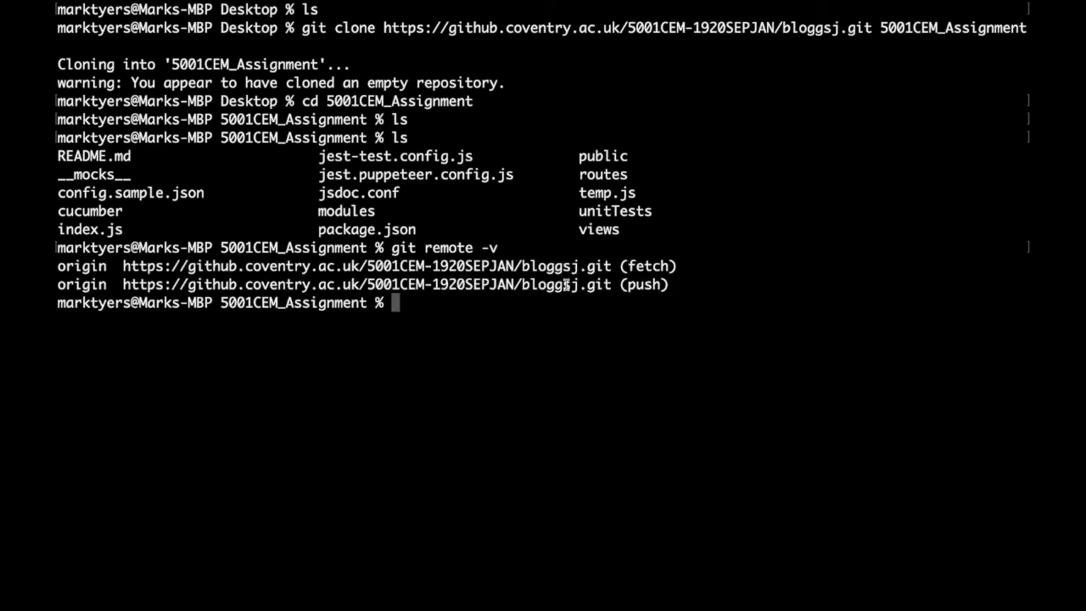
# Step: Stage everything with git add --all and confirm with git status
pyautogui.write('git a')
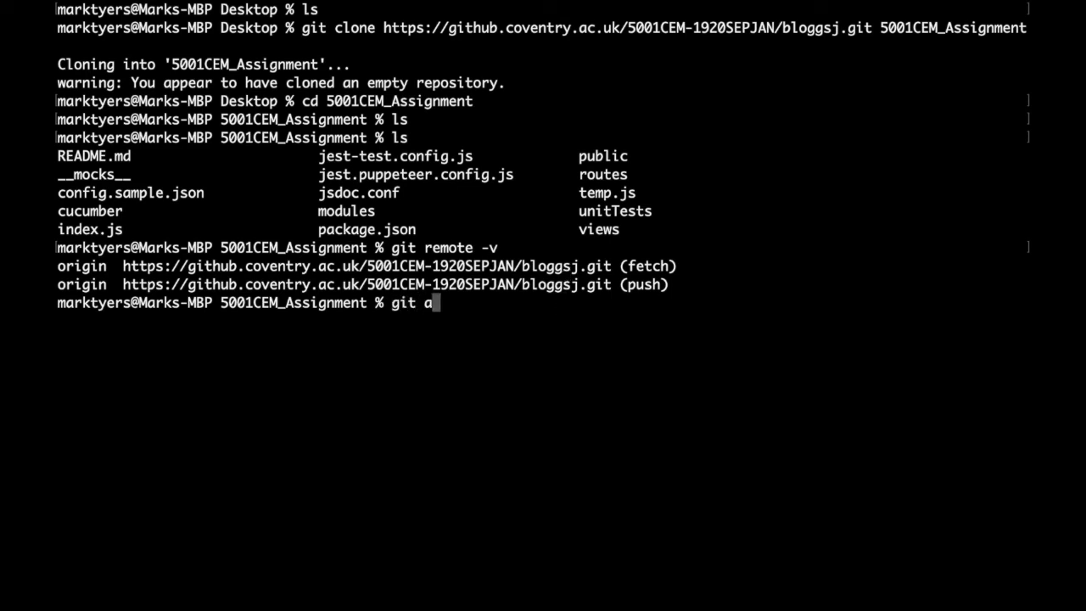
pyautogui.write('dd --al')
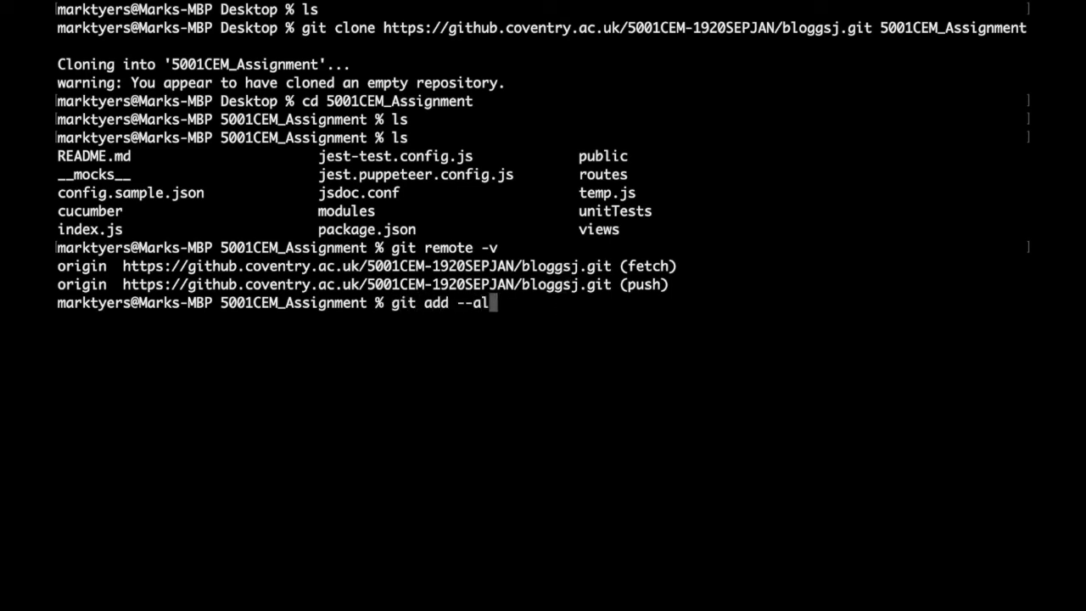
pyautogui.press('Return')
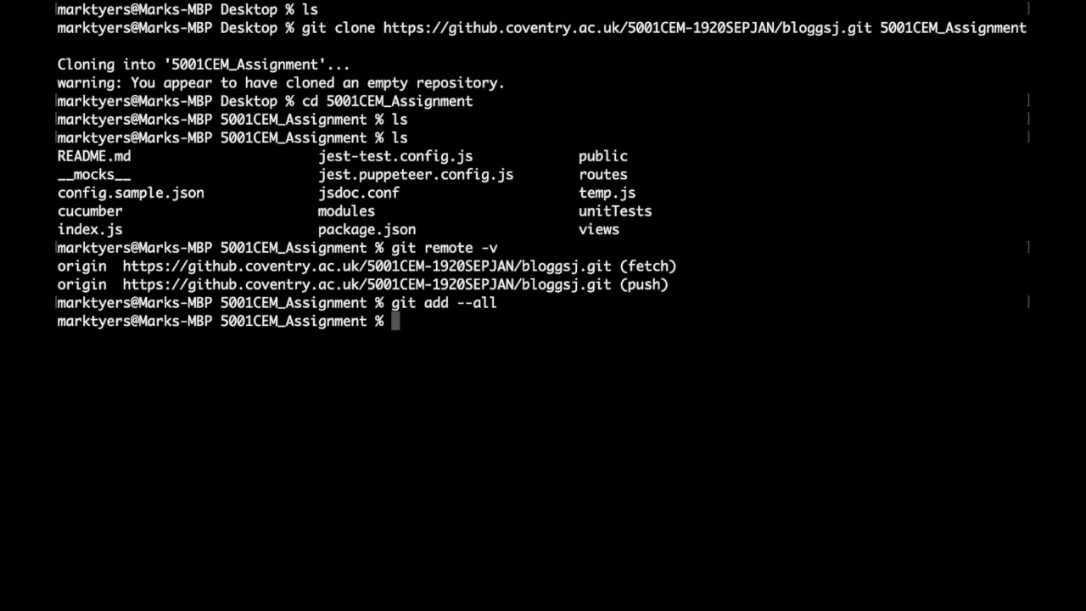
pyautogui.write('git st')
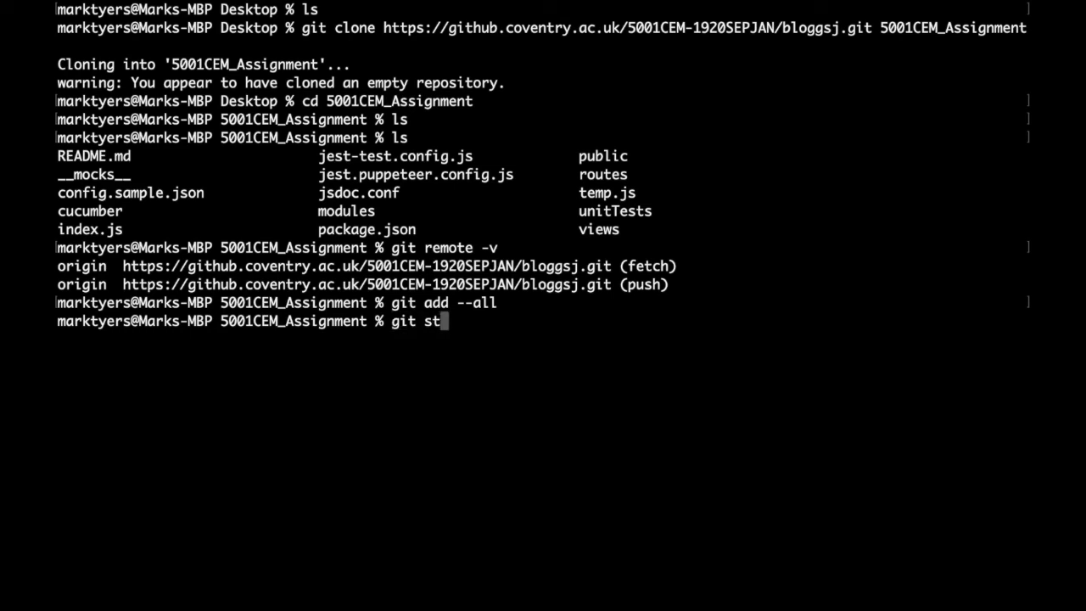
pyautogui.press('Return')
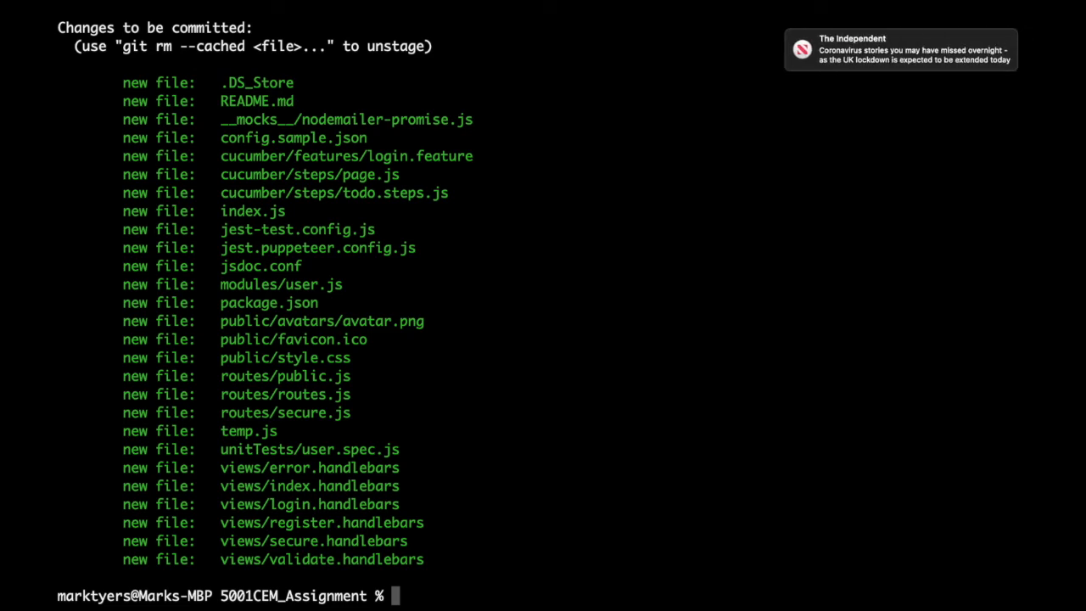
# Step: Commit the staged files with the message 'initial commit'
pyautogui.write('git')
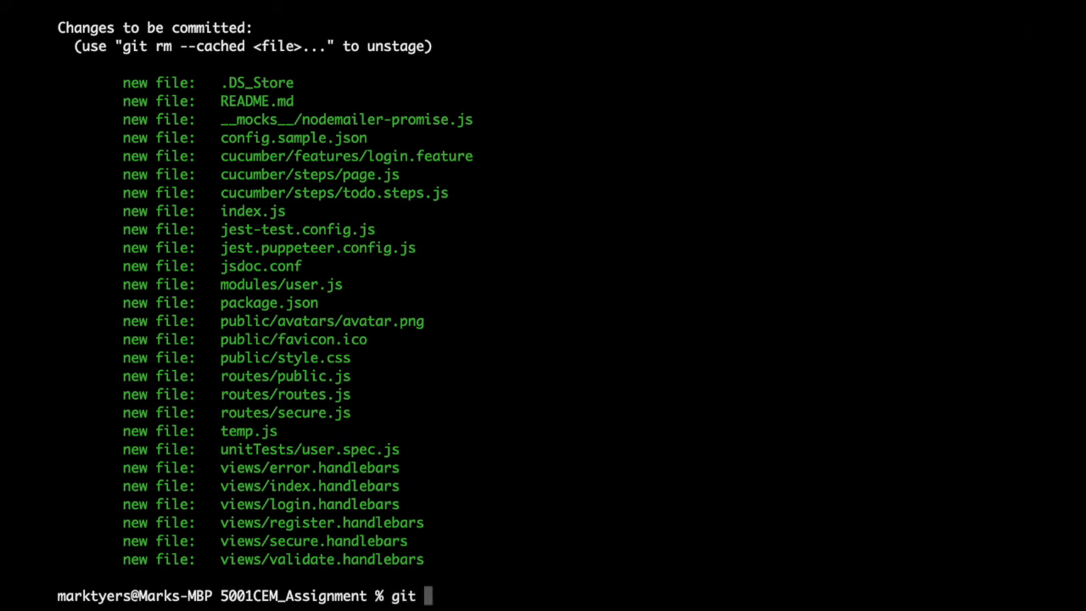
pyautogui.write('co')
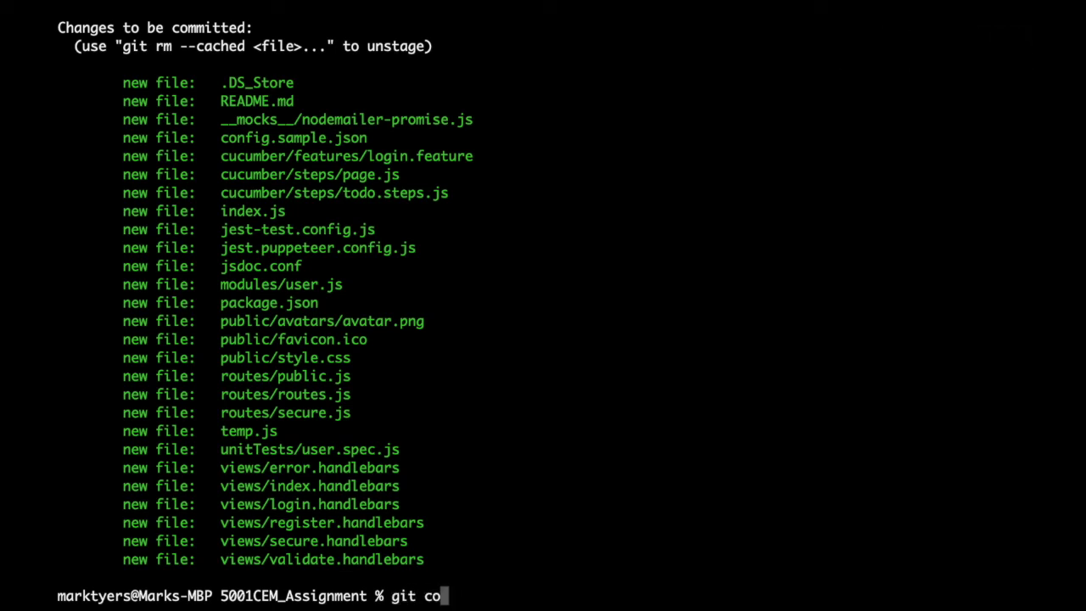
pyautogui.write('mmit -m')
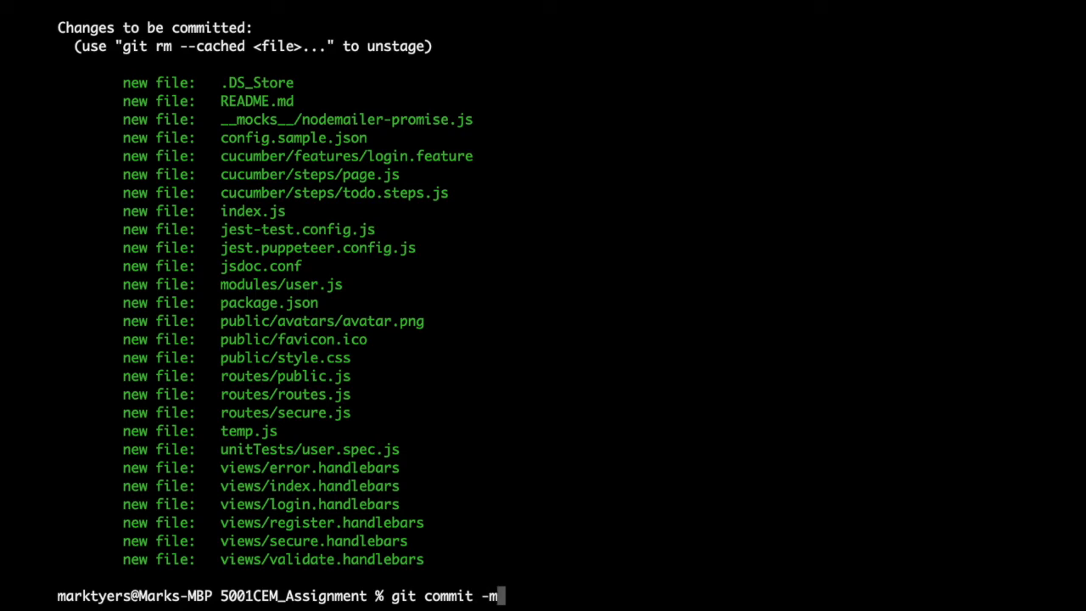
pyautogui.write("'initi")
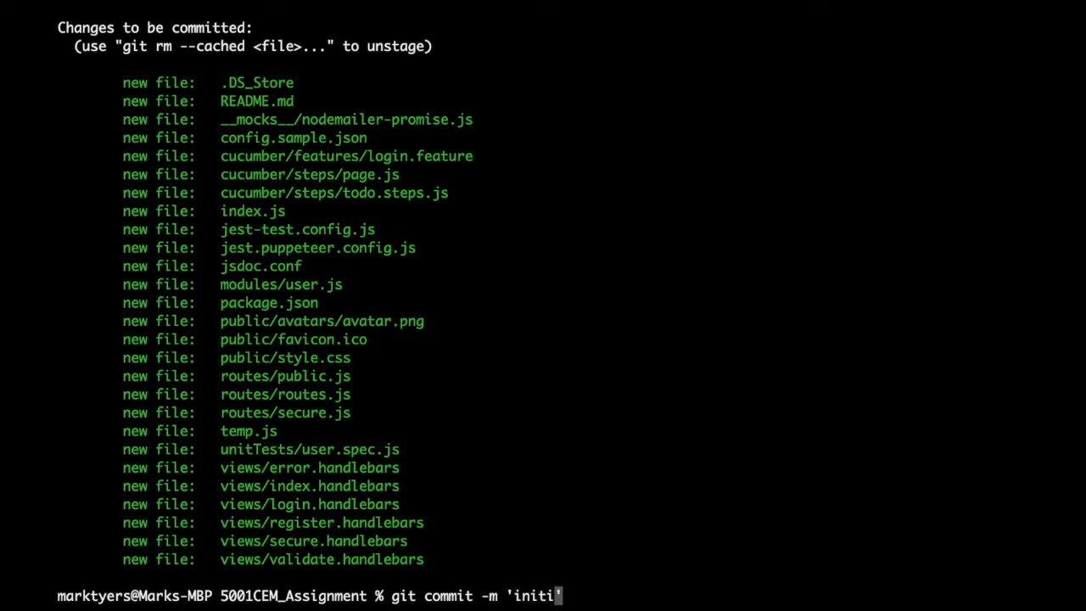
pyautogui.write("al commit'")
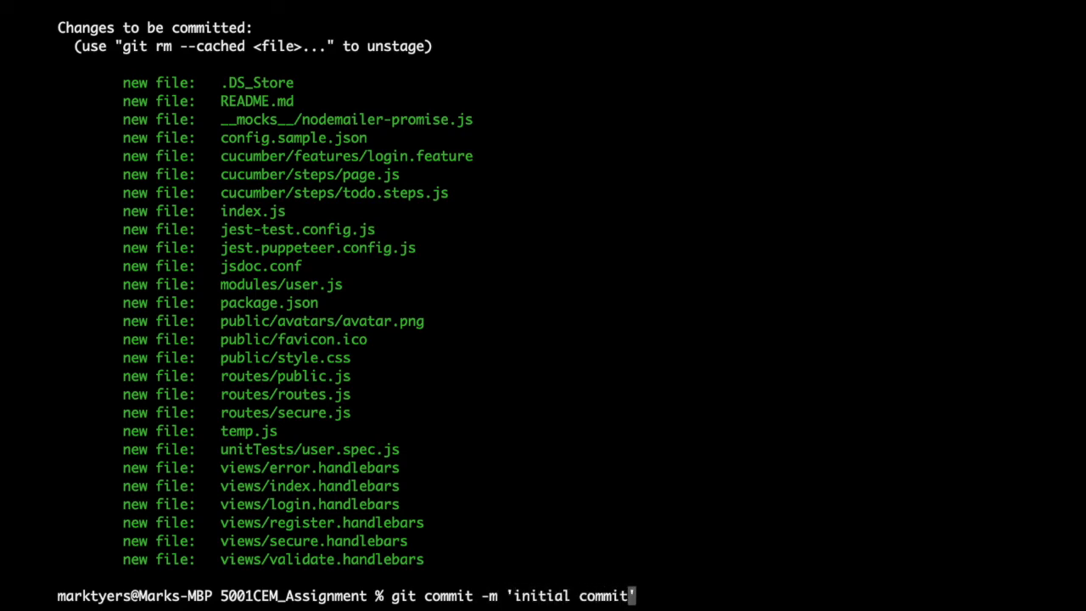
pyautogui.press('Return')
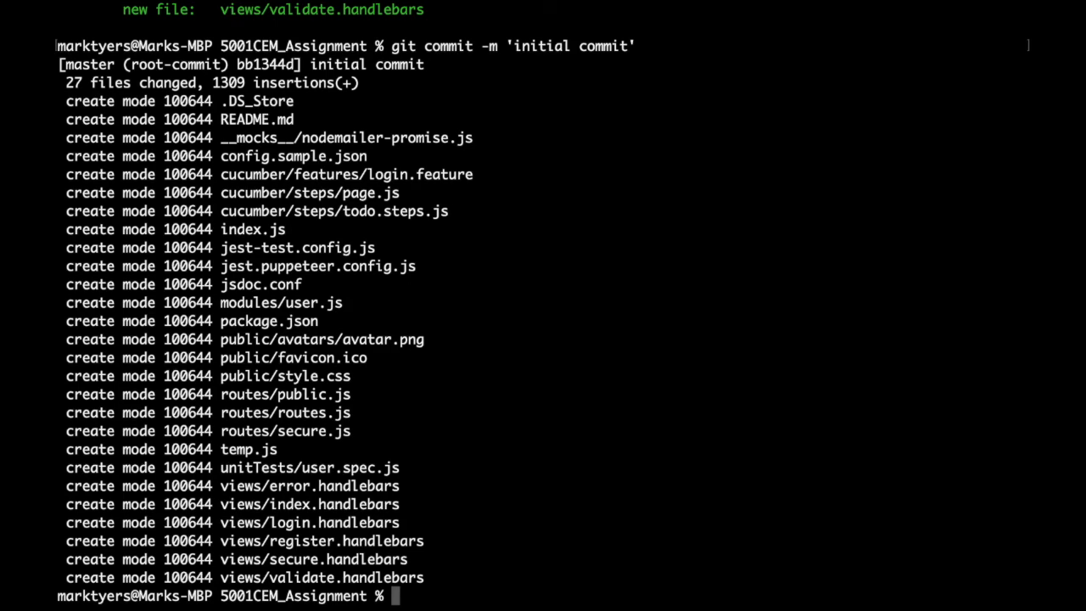
# Step: Confirm a clean working tree, then begin git push origin master
pyautogui.write('git statu')
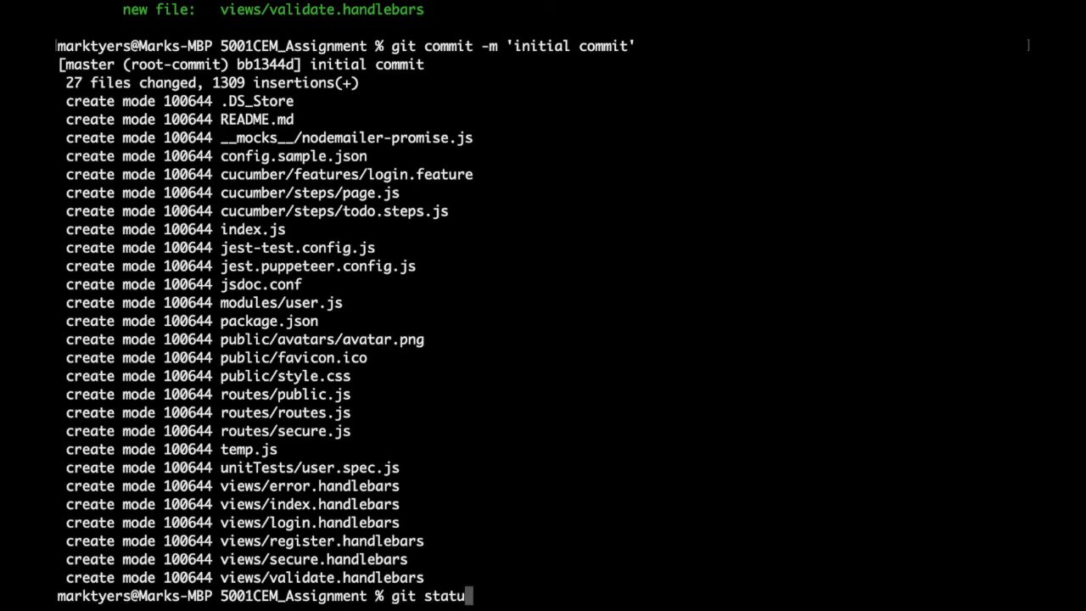
pyautogui.press('Return')
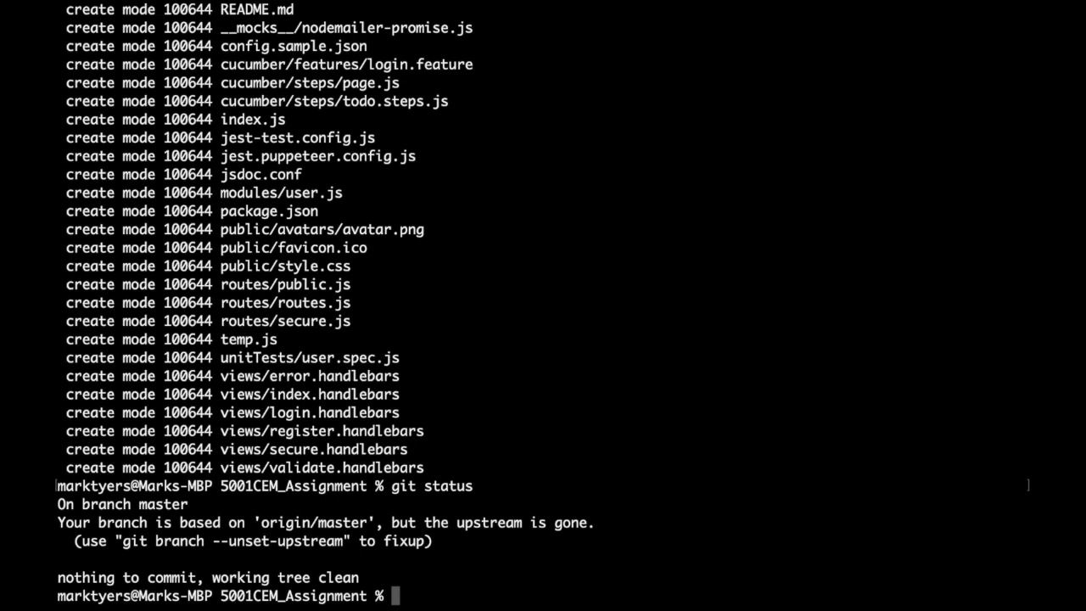
pyautogui.write('git push')
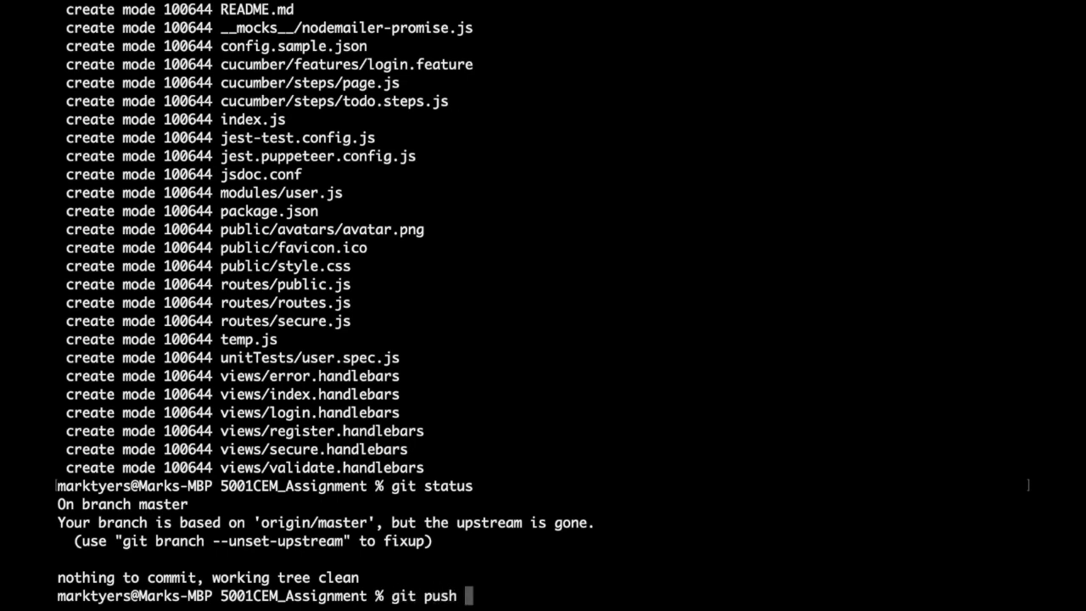
pyautogui.write('origin ma')
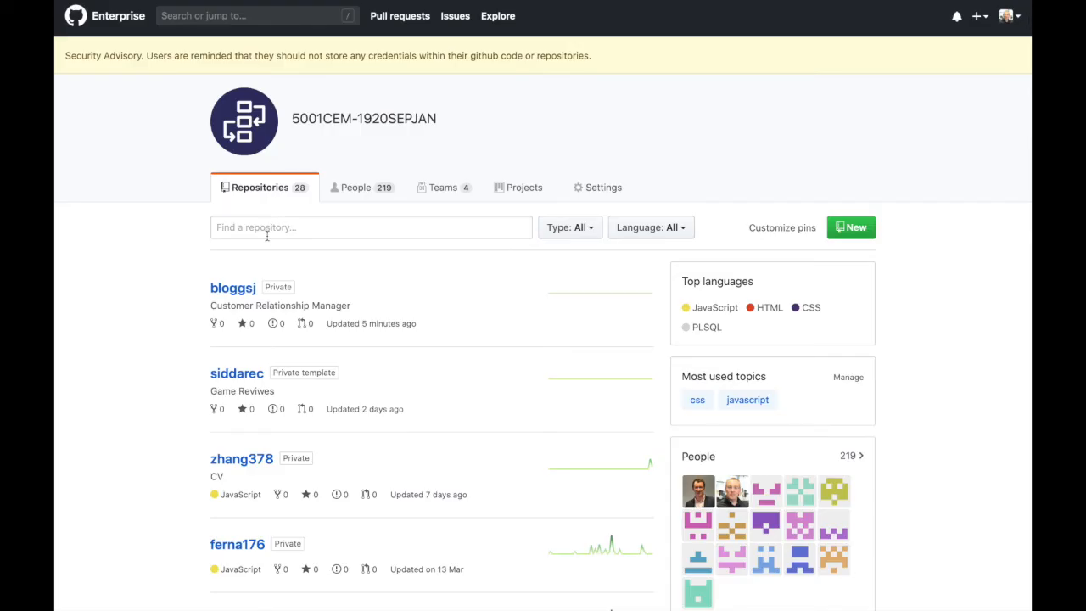
pyautogui.moveTo(248, 275)
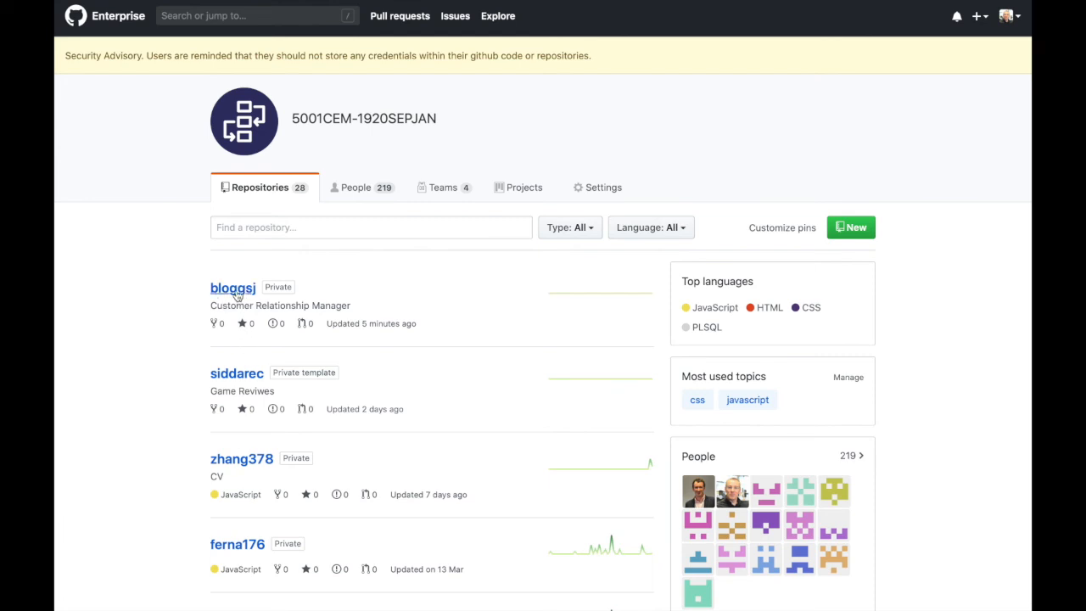
pyautogui.click(232, 289)
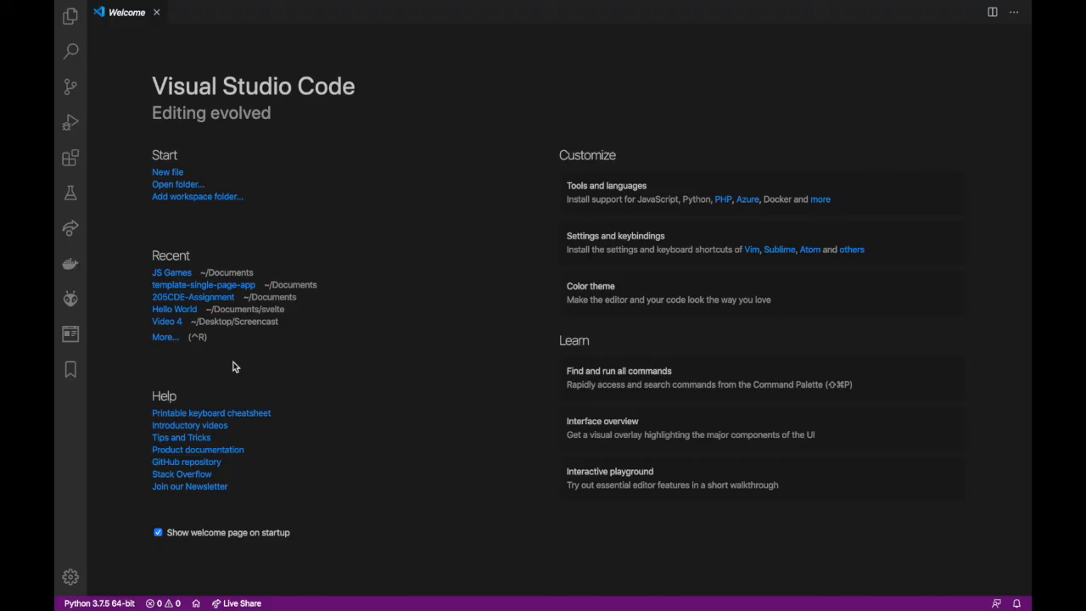
# Step: Open the Desktop's 5001CEM_Assignment folder in VS Code so its template files appear in the explorer
pyautogui.click(136, 7)
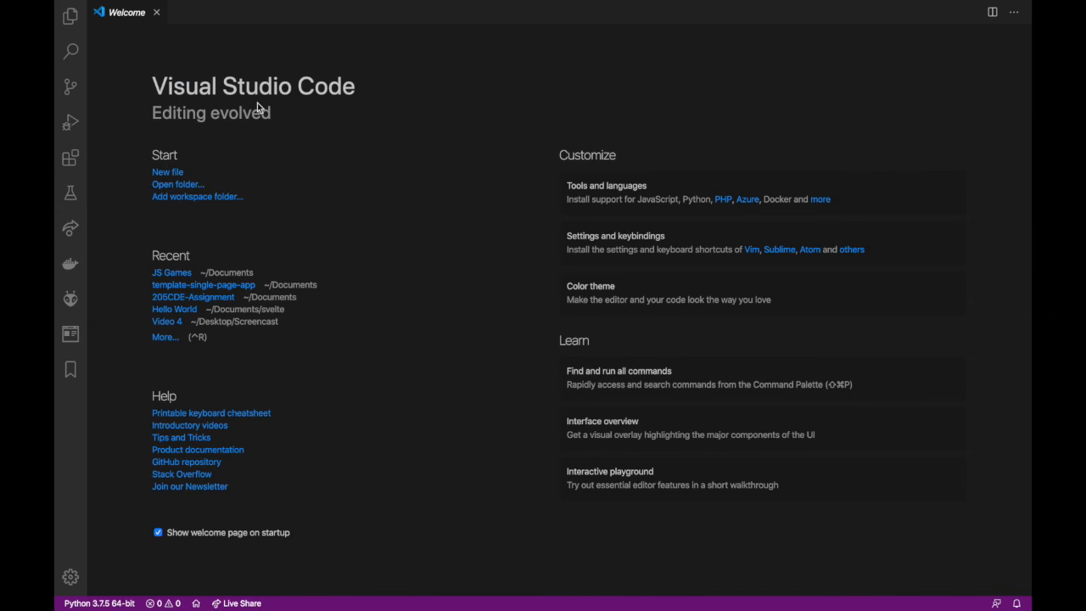
pyautogui.click(178, 183)
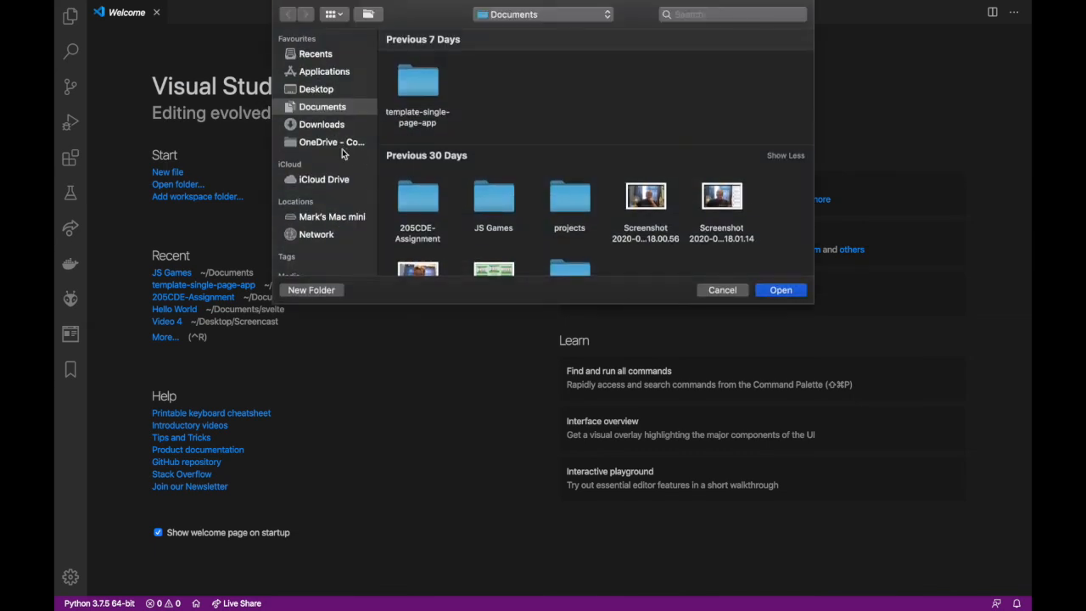
pyautogui.click(315, 88)
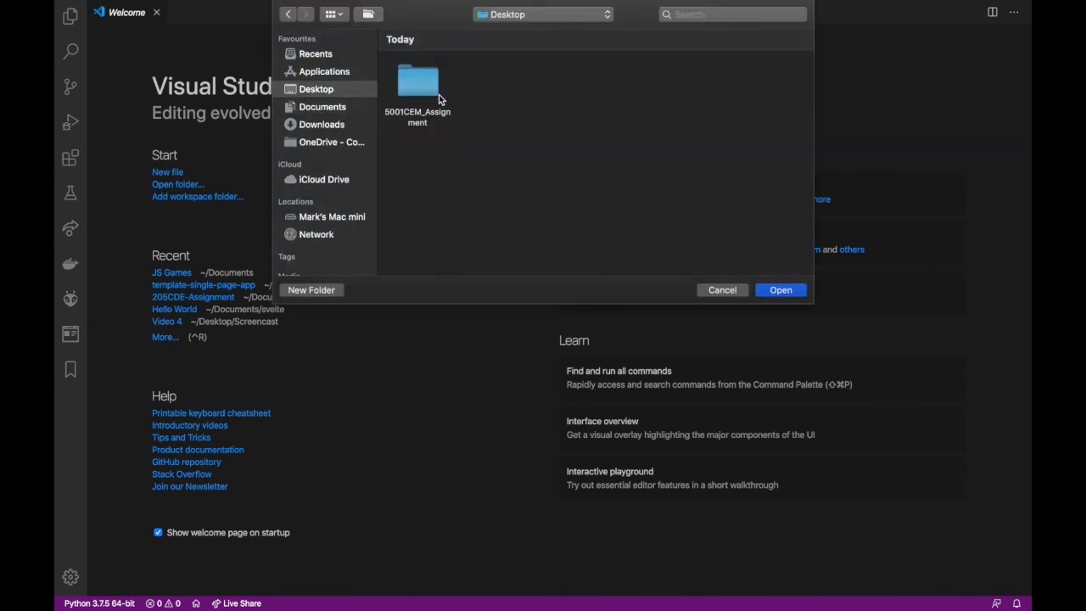
pyautogui.click(418, 80)
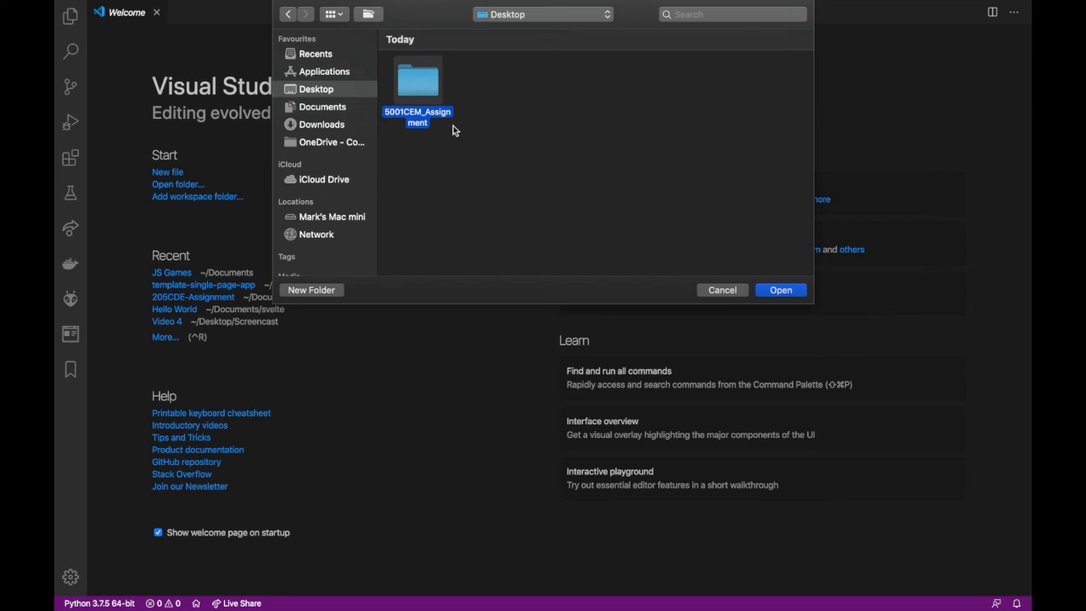
pyautogui.click(781, 288)
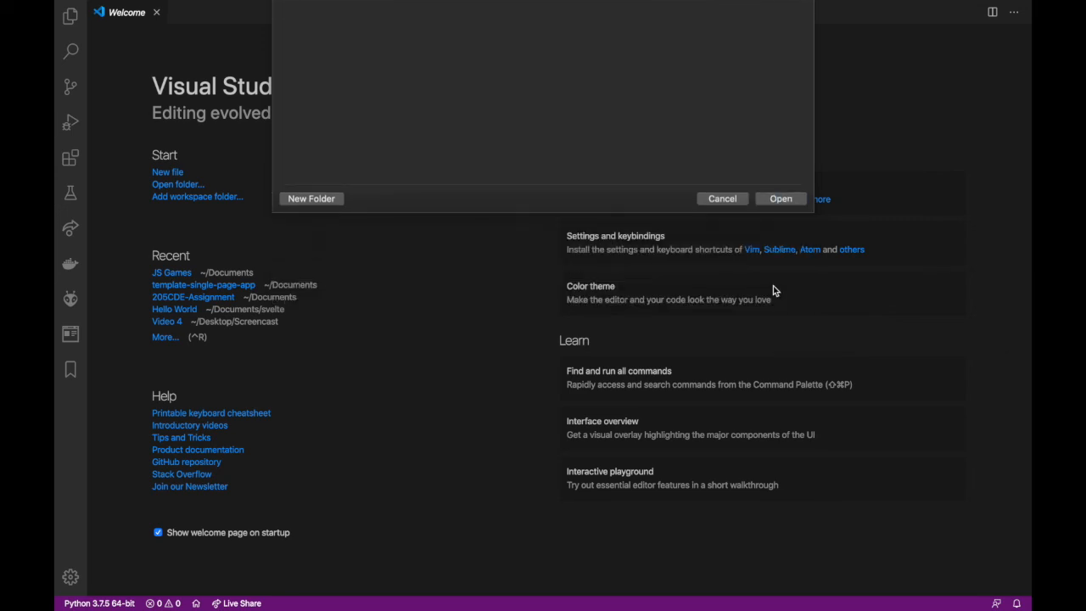
pyautogui.click(781, 197)
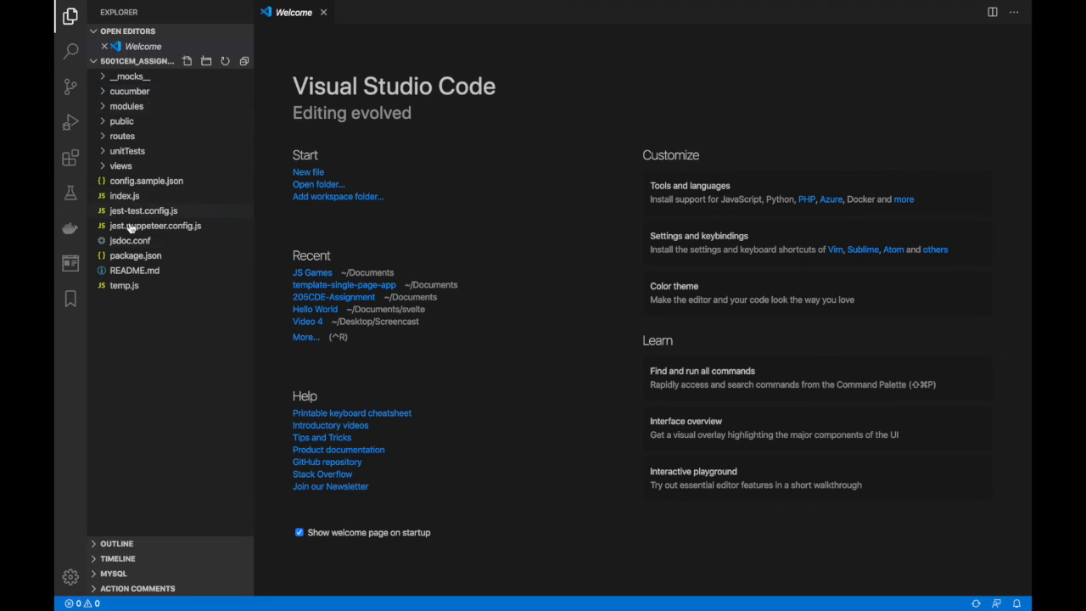
pyautogui.moveTo(132, 207)
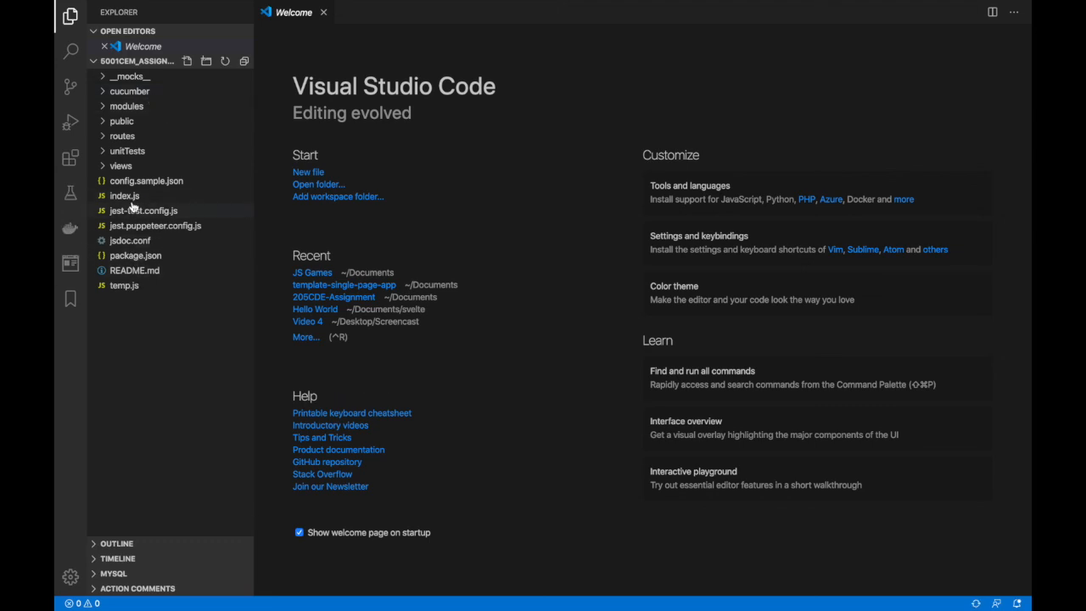